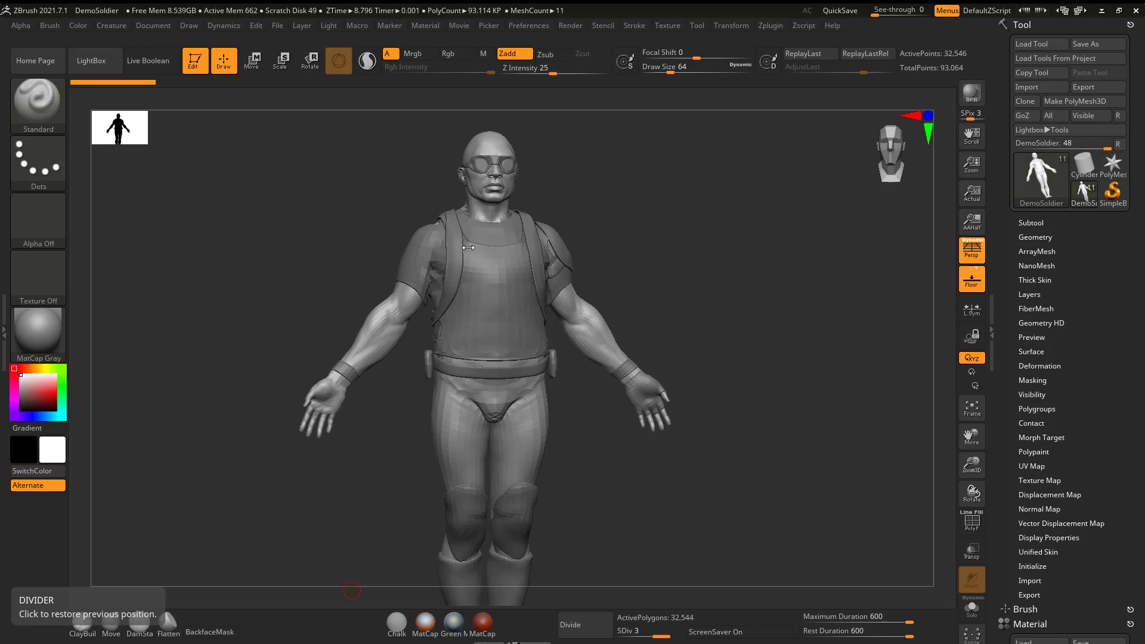
mouse_move(567, 215)
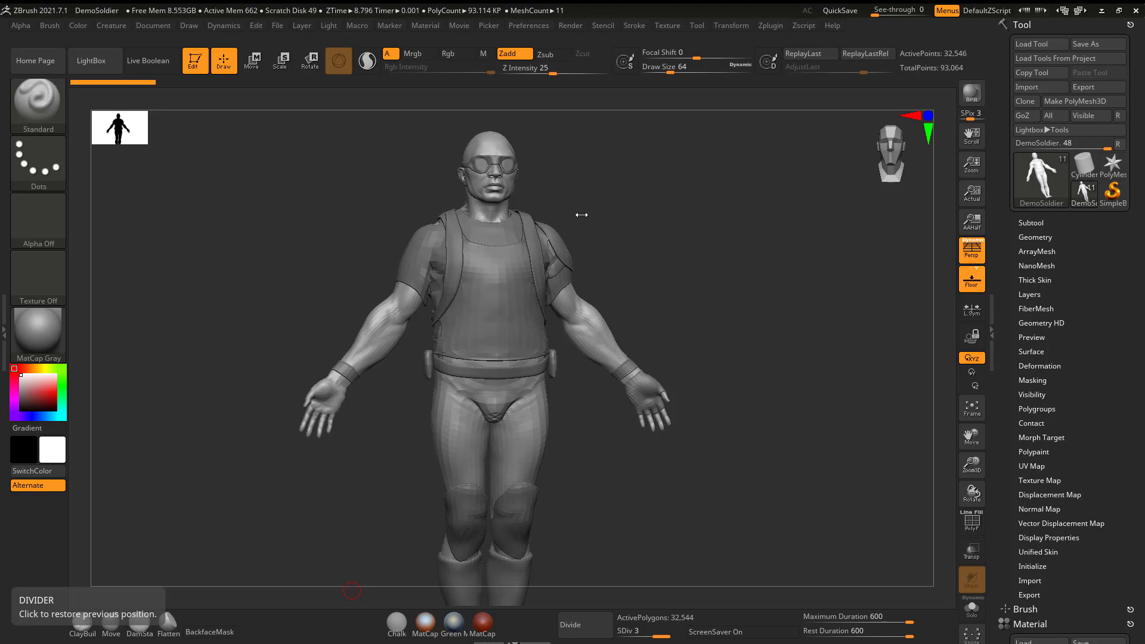
mouse_move(535, 163)
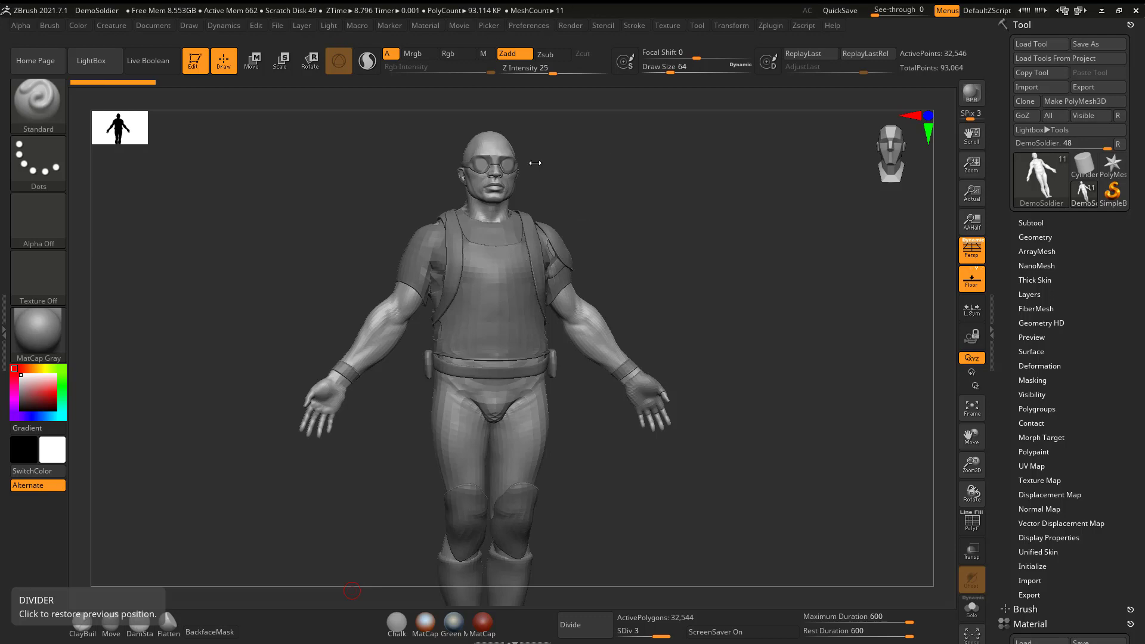
Open the LightBox browser over the DemoSoldier model.
click(94, 61)
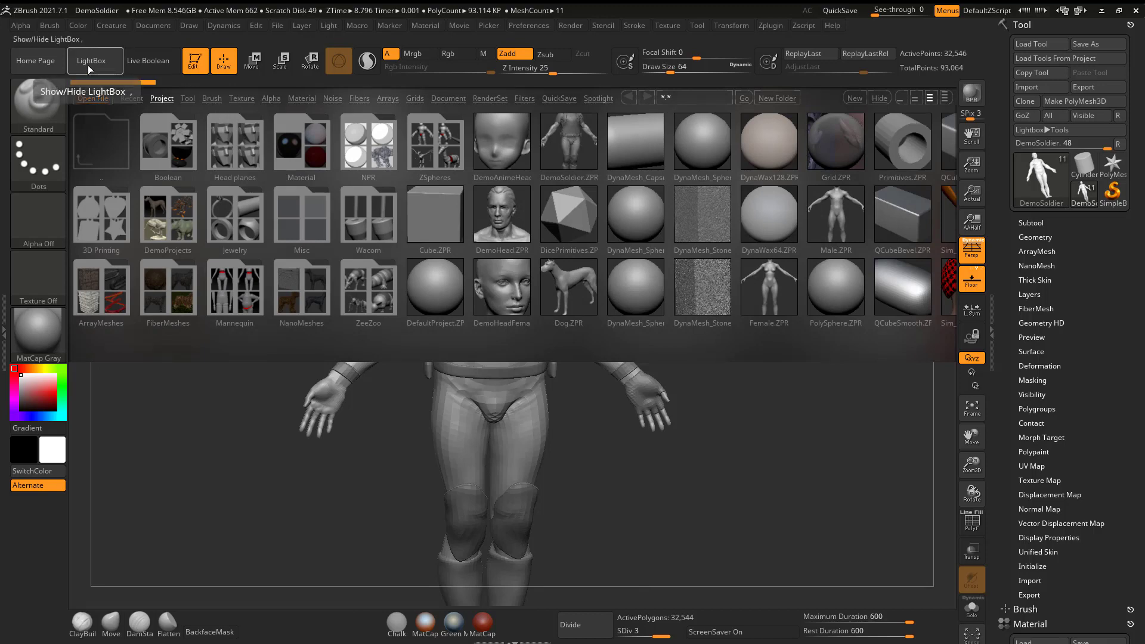
Close LightBox and scroll the subtool list: body, shirt, vest, backpack, belt, glove.
click(94, 61)
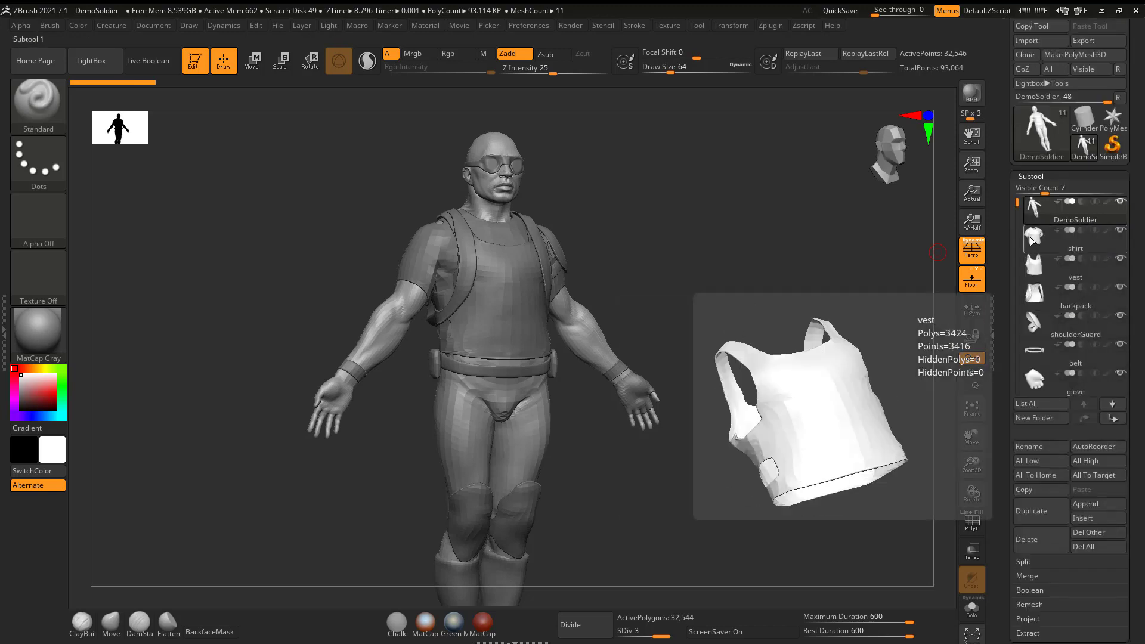
scroll(down, 3)
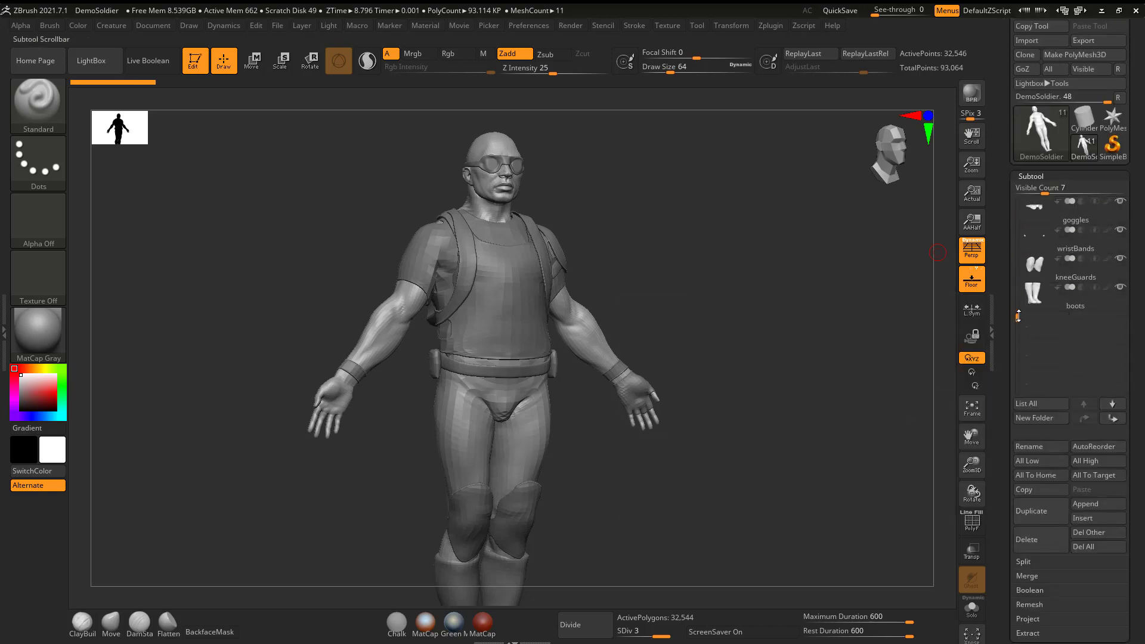
scroll(up, 3)
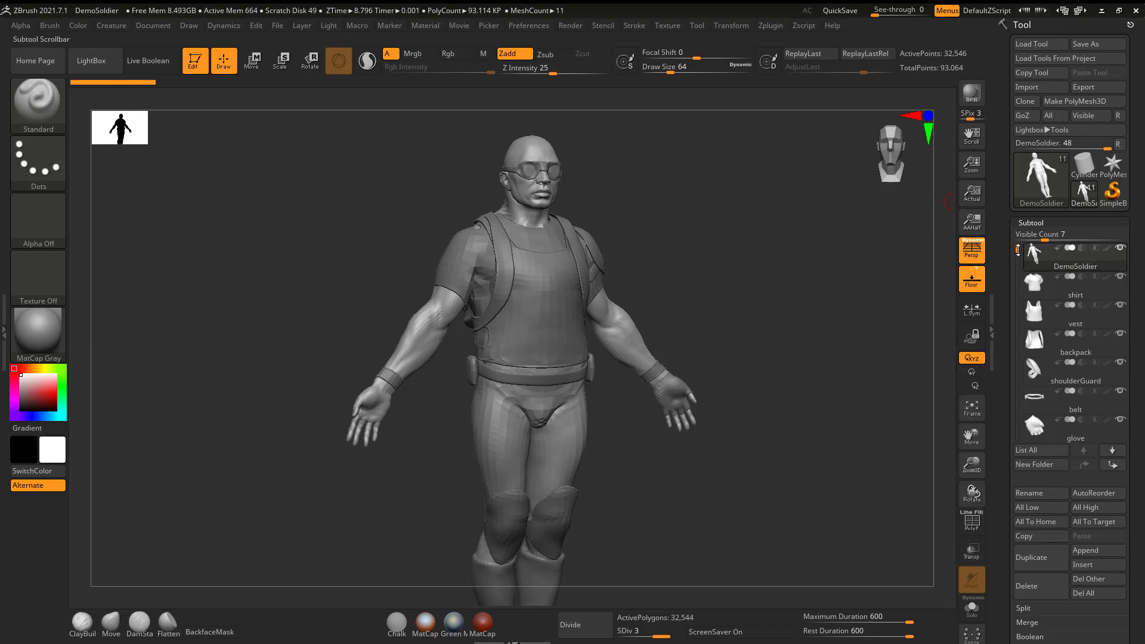
scroll(down, 3)
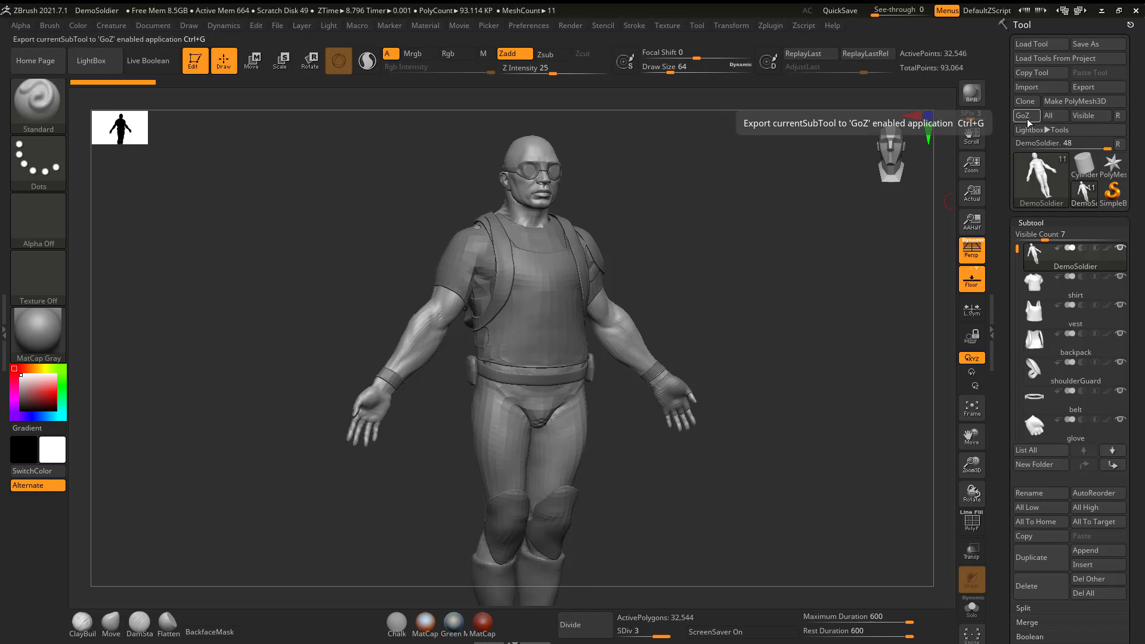
mouse_move(684, 46)
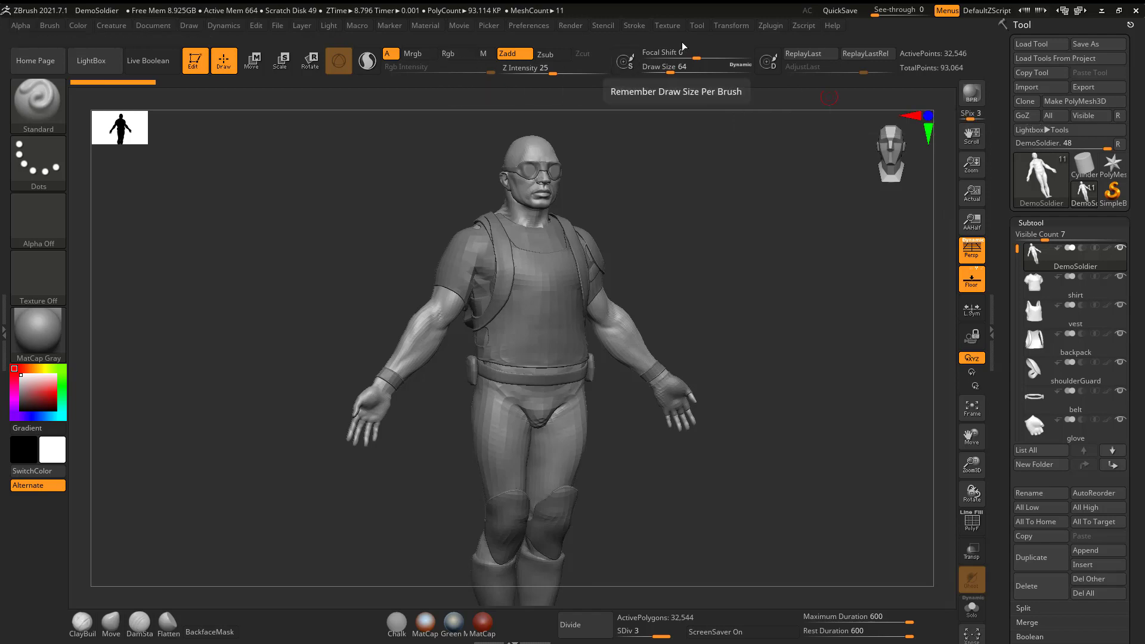
click(633, 25)
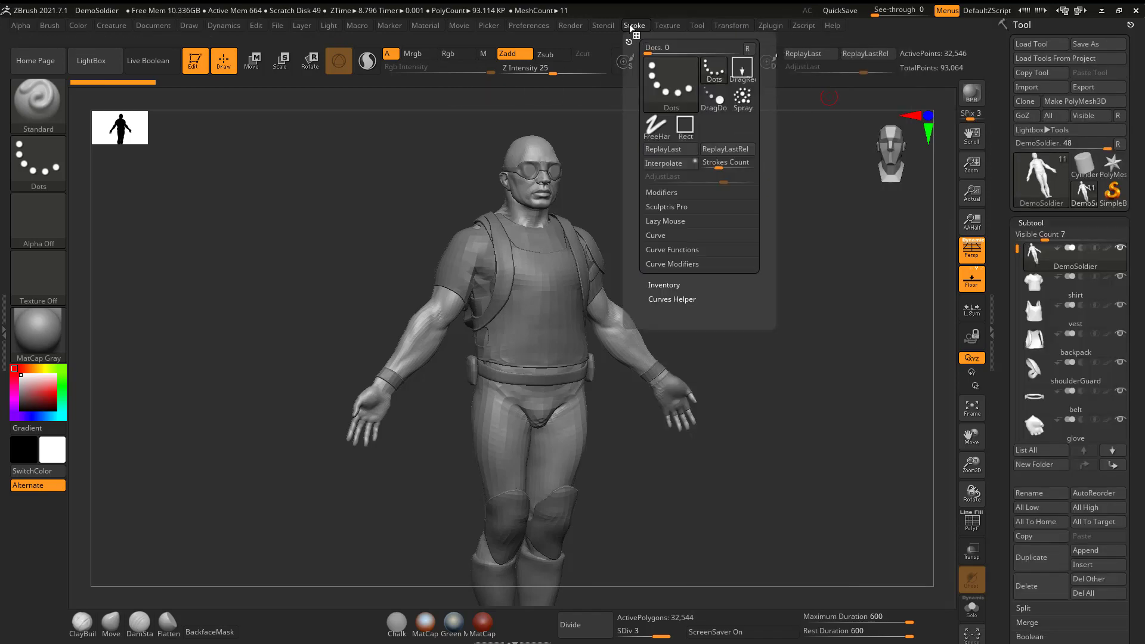
click(528, 25)
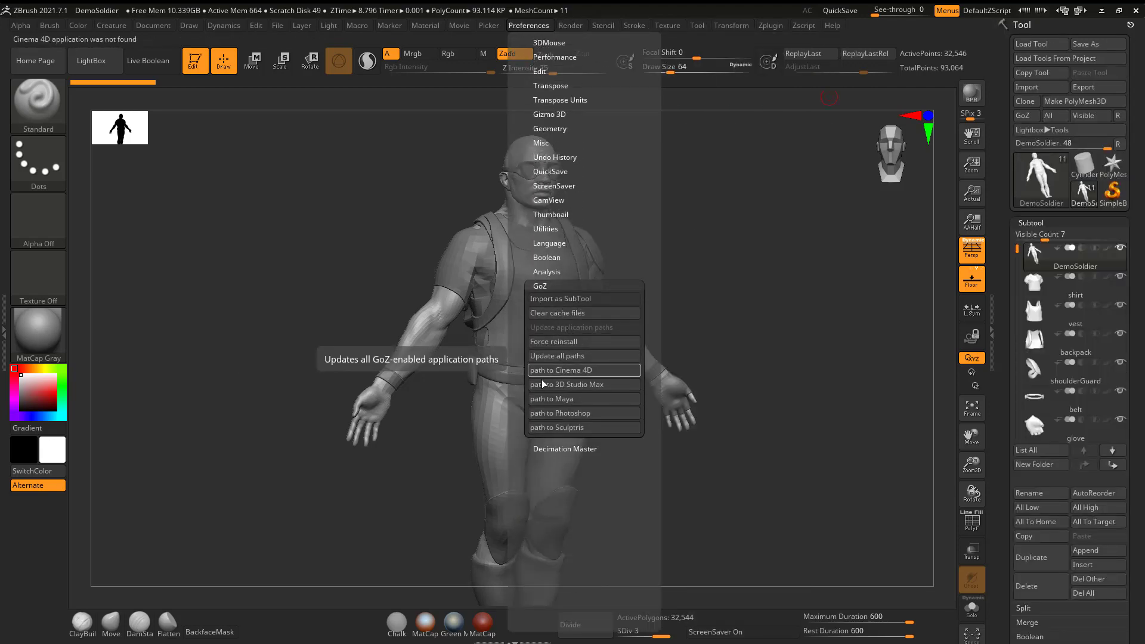
mouse_move(561, 399)
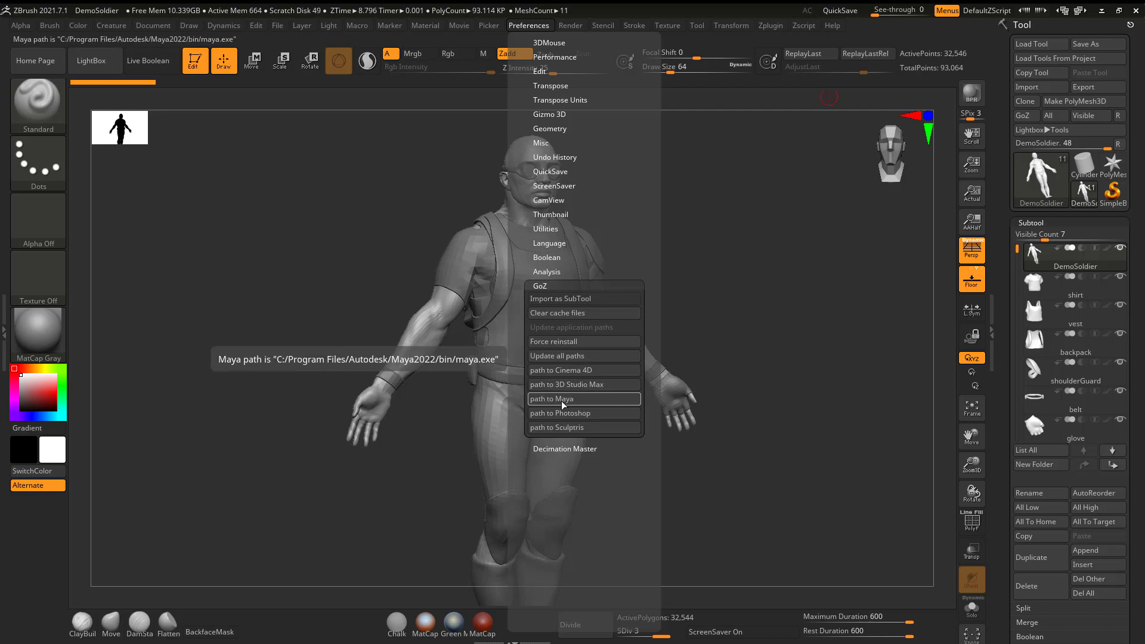
mouse_move(568, 381)
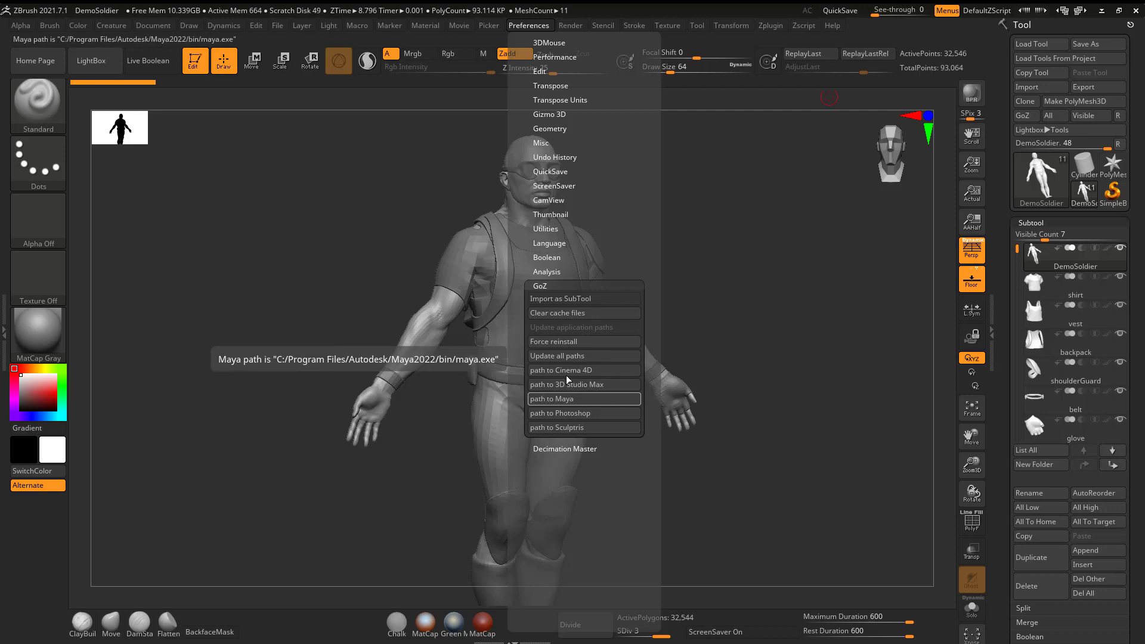
click(556, 427)
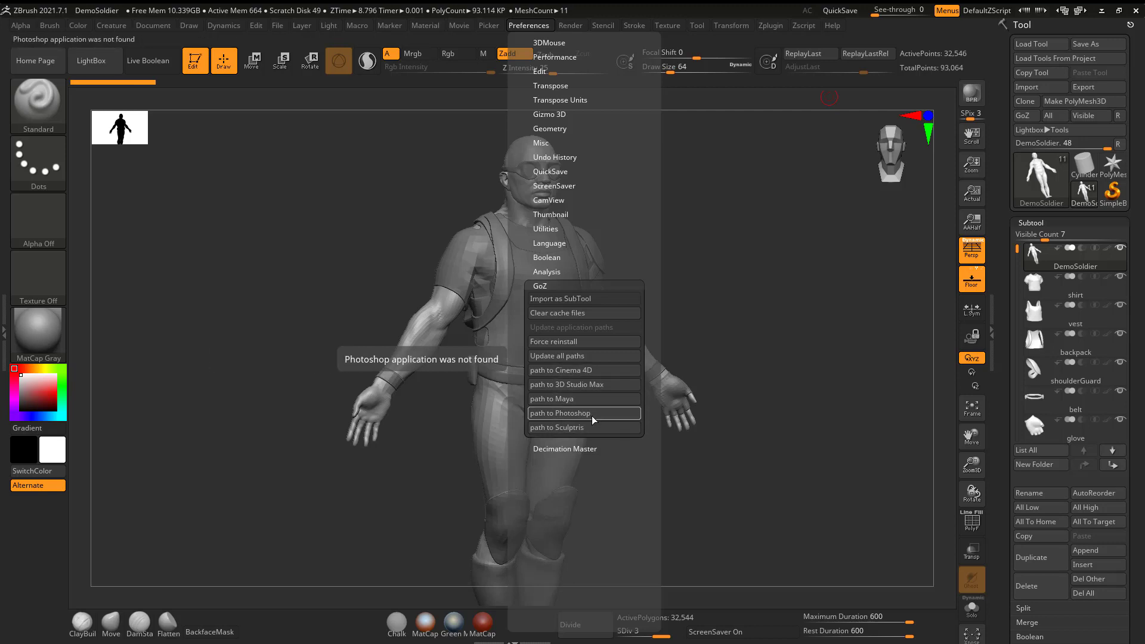
mouse_move(521, 348)
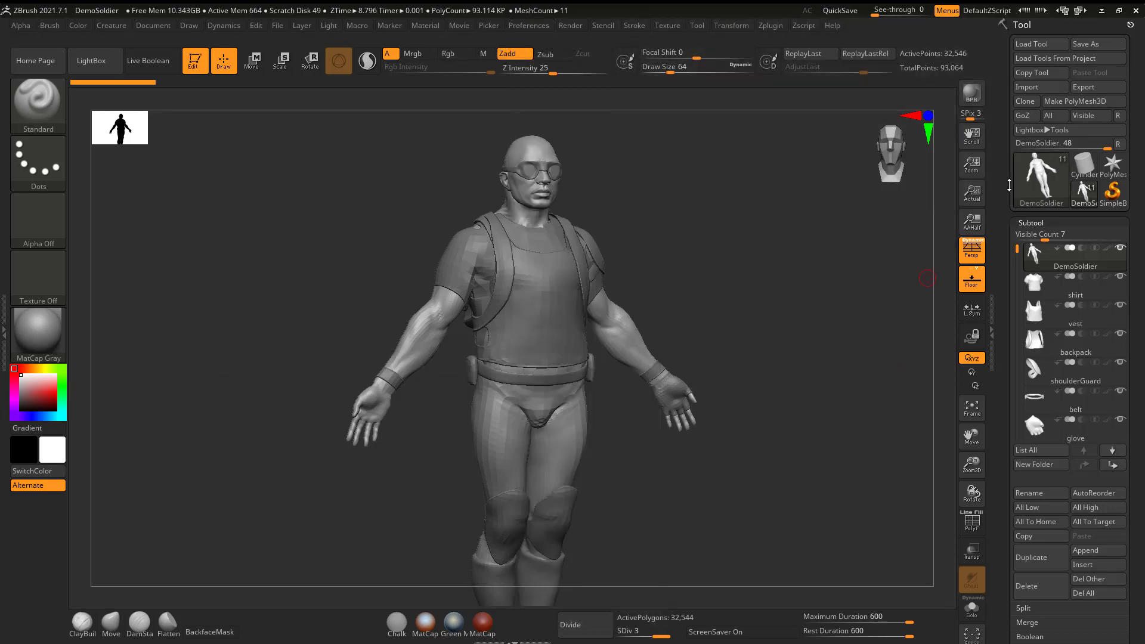
mouse_move(1000, 186)
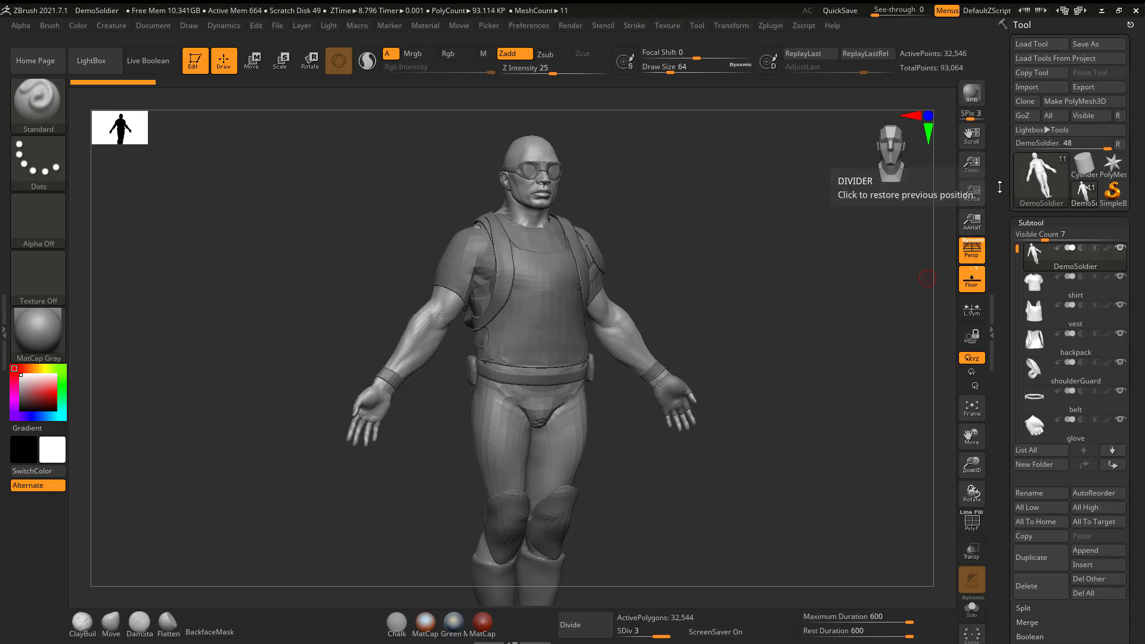
mouse_move(1026, 115)
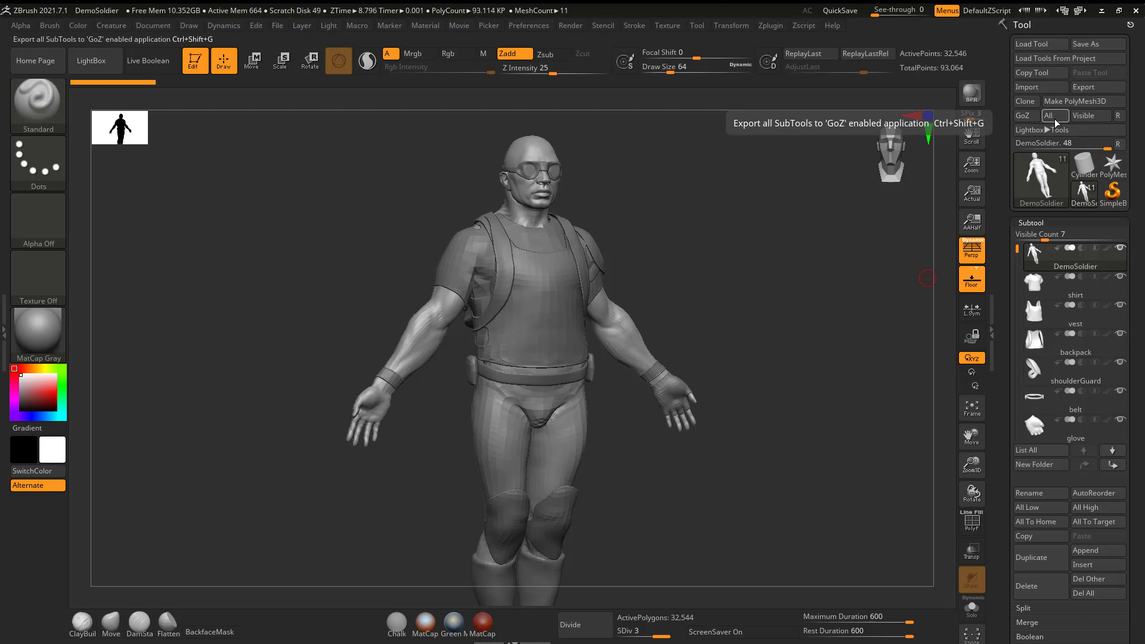
Send all subtools with GoZ All, accepting the GoZ and Maya licensing notices.
click(1023, 115)
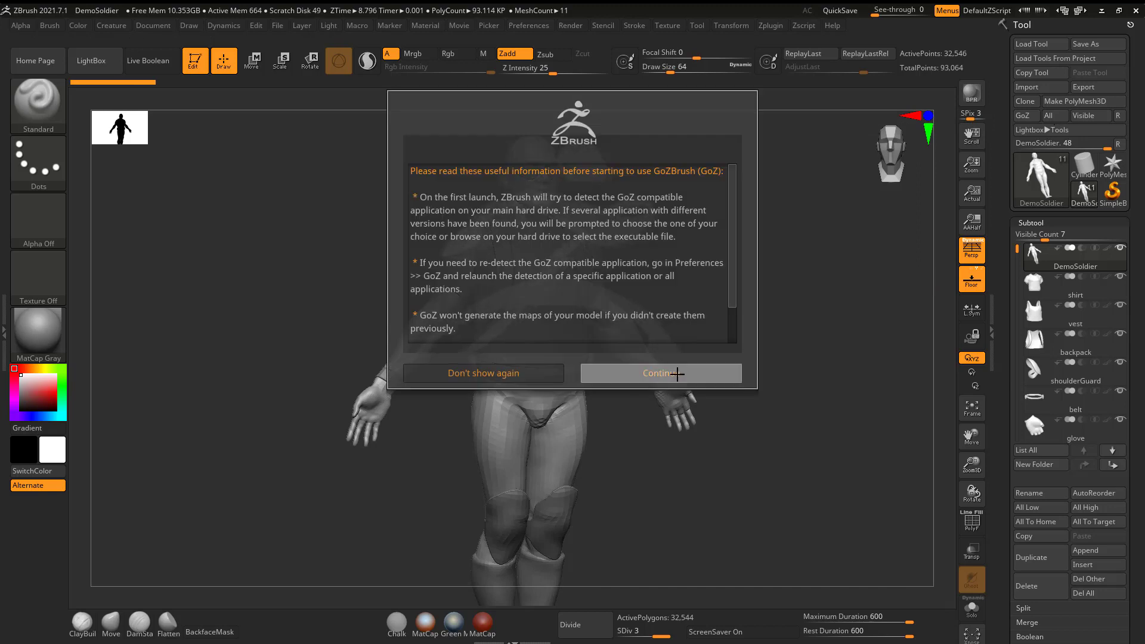
click(658, 374)
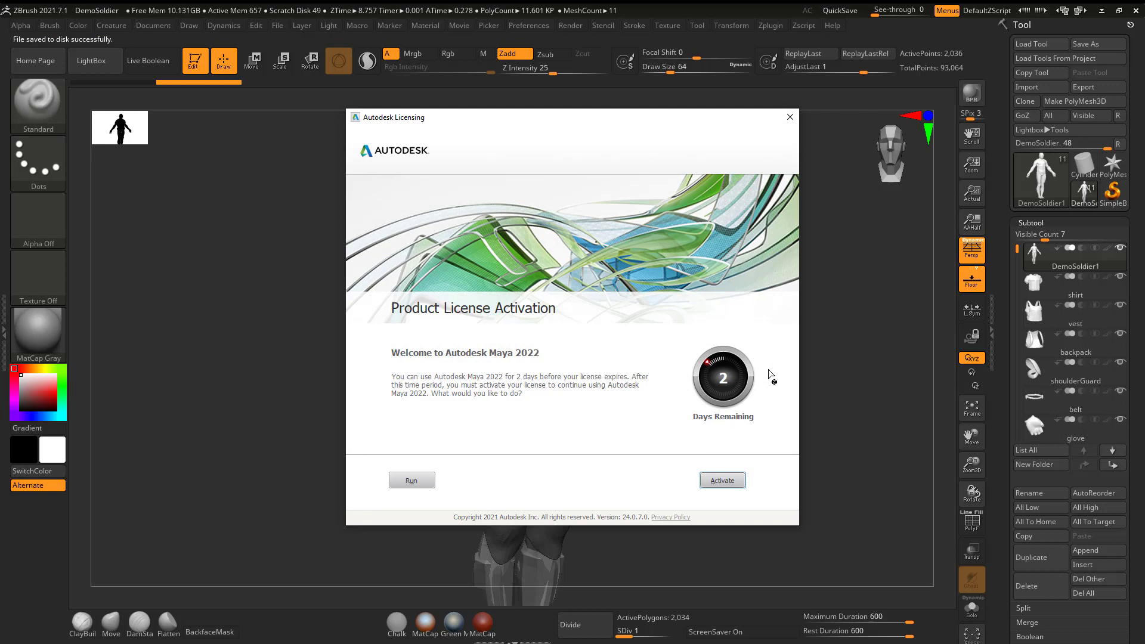
click(722, 480)
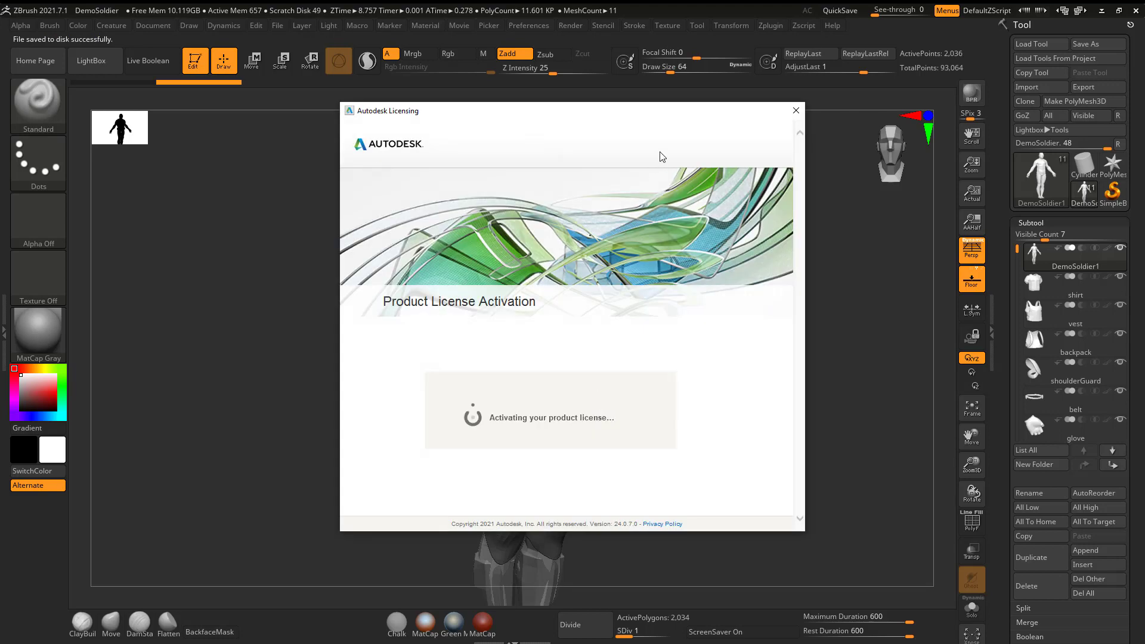
click(795, 110)
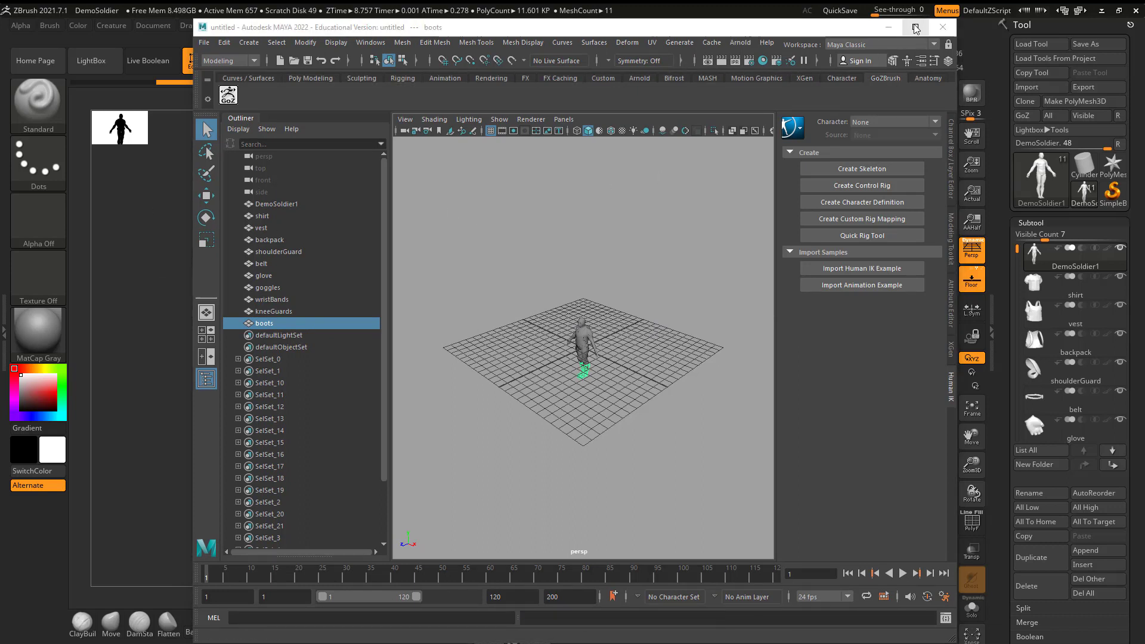
Maximize Maya, select the soldier meshes and combine them into DemoSoldier2.
click(915, 27)
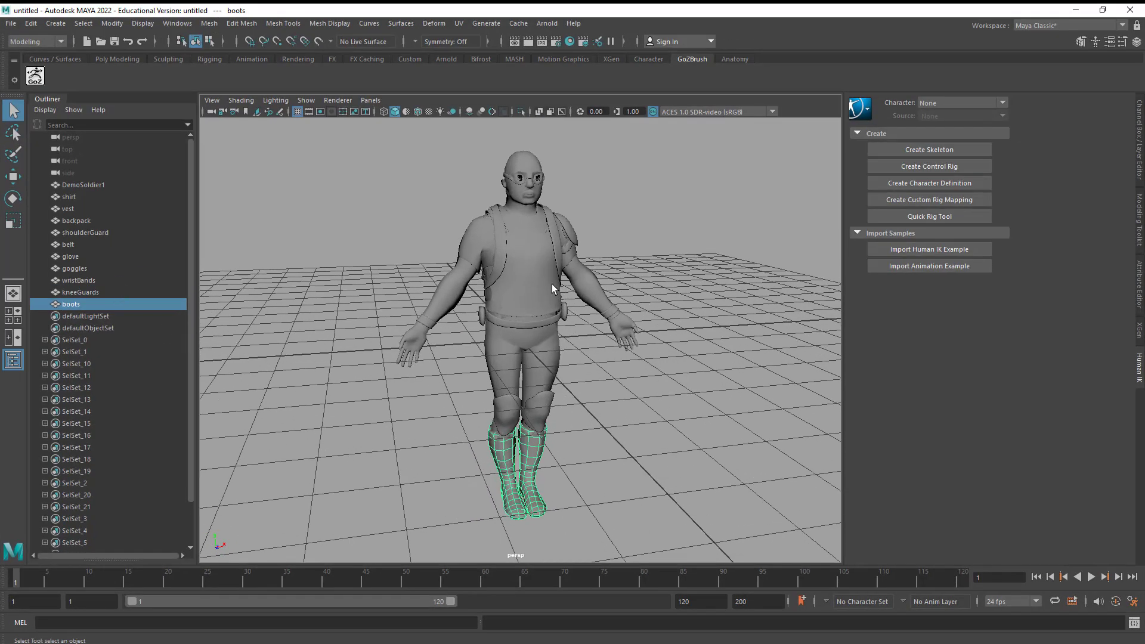
click(68, 208)
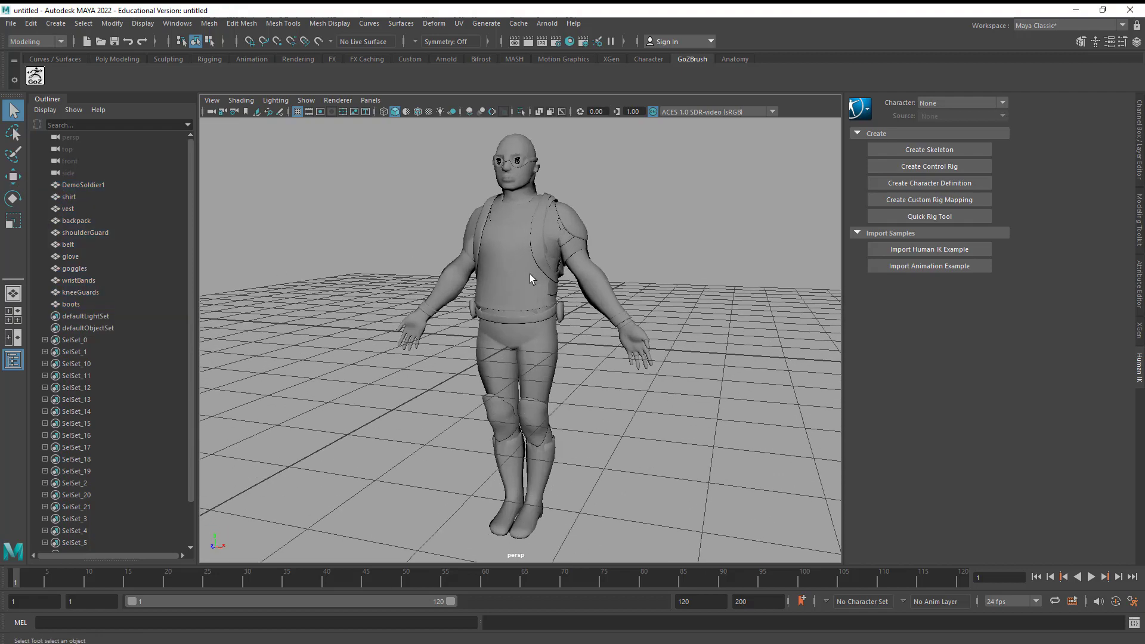
click(67, 209)
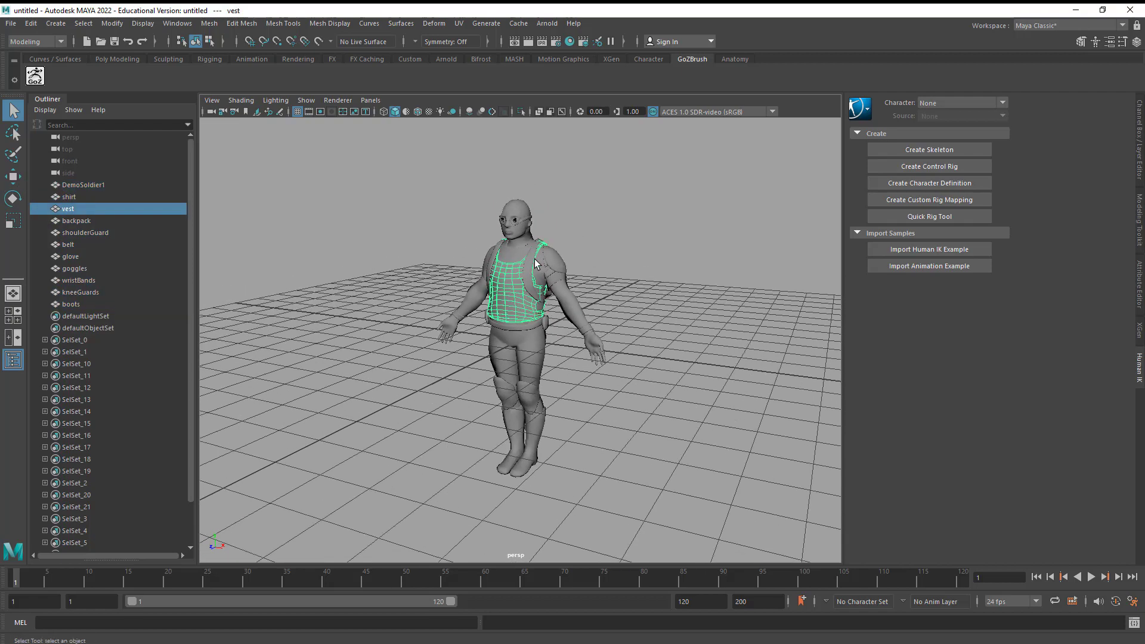
click(76, 221)
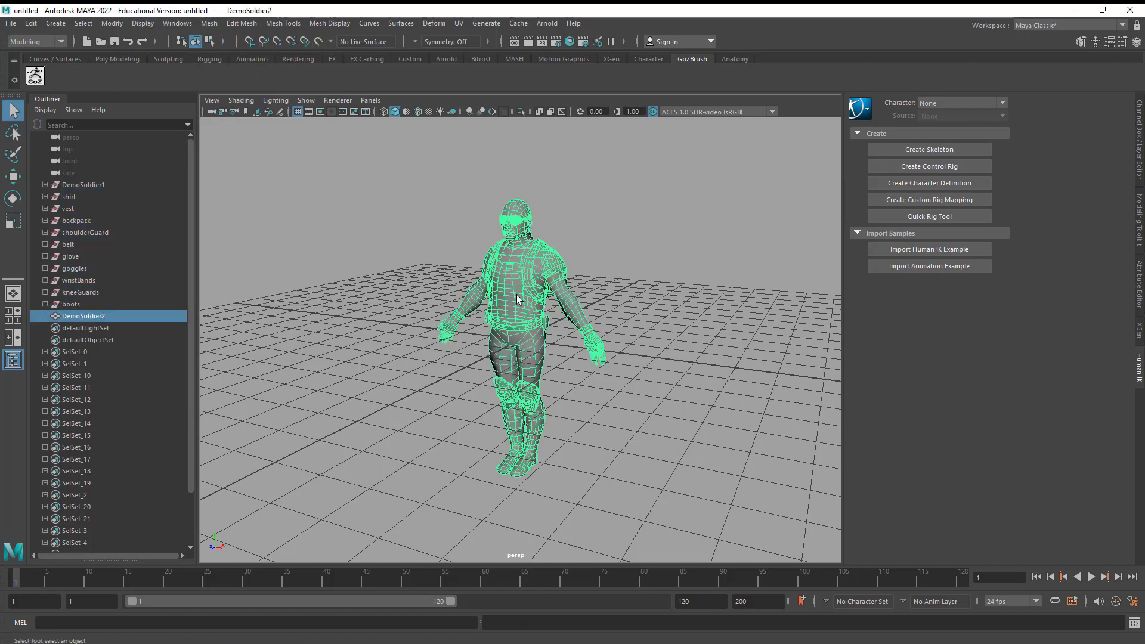
mouse_move(11, 23)
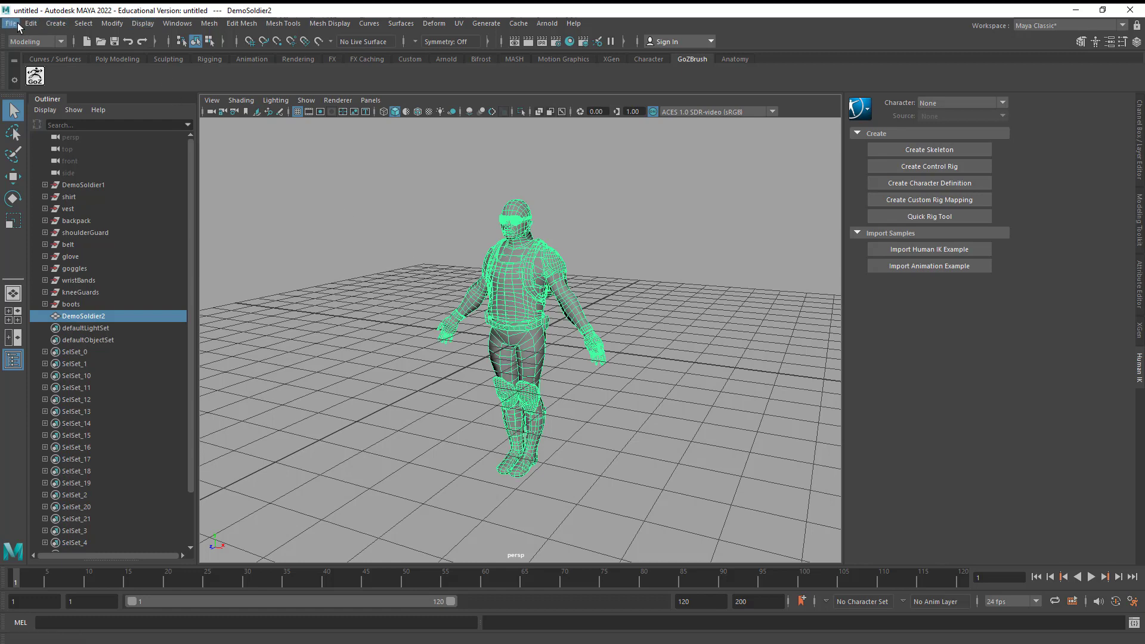
Export the selected soldier to the desktop as OBJ_Soldier in OBJ format.
click(10, 23)
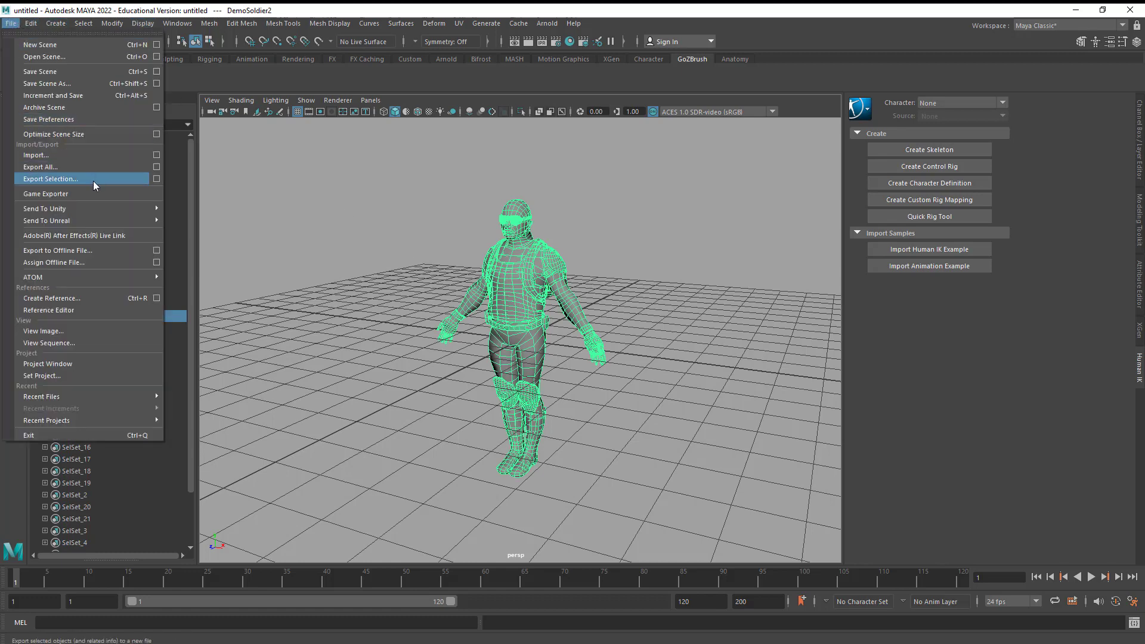
click(50, 179)
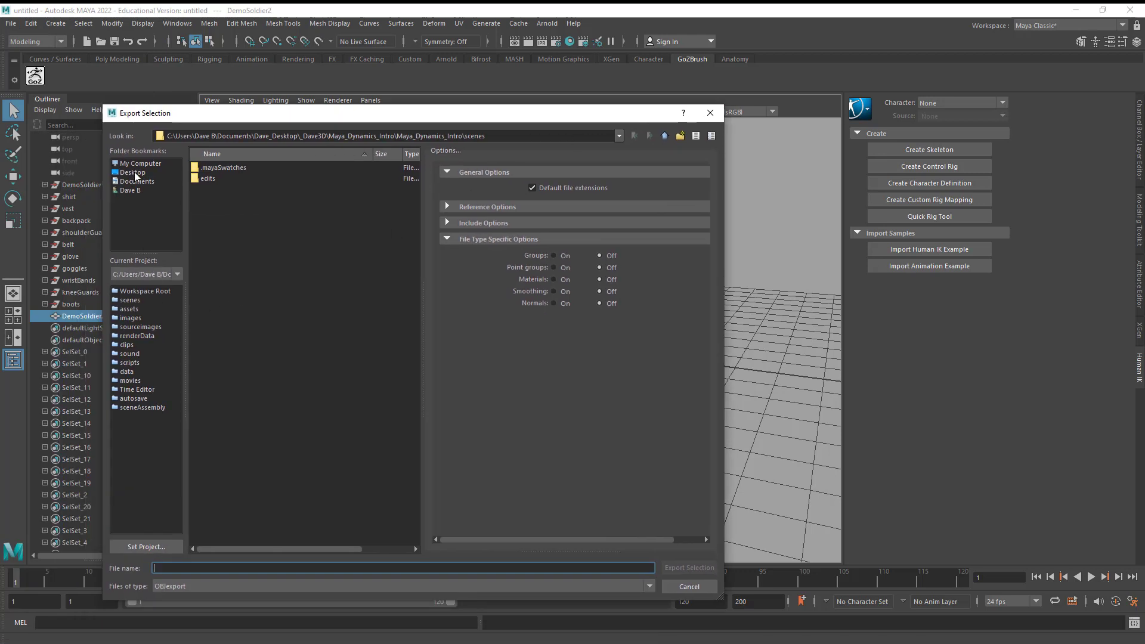
click(132, 172)
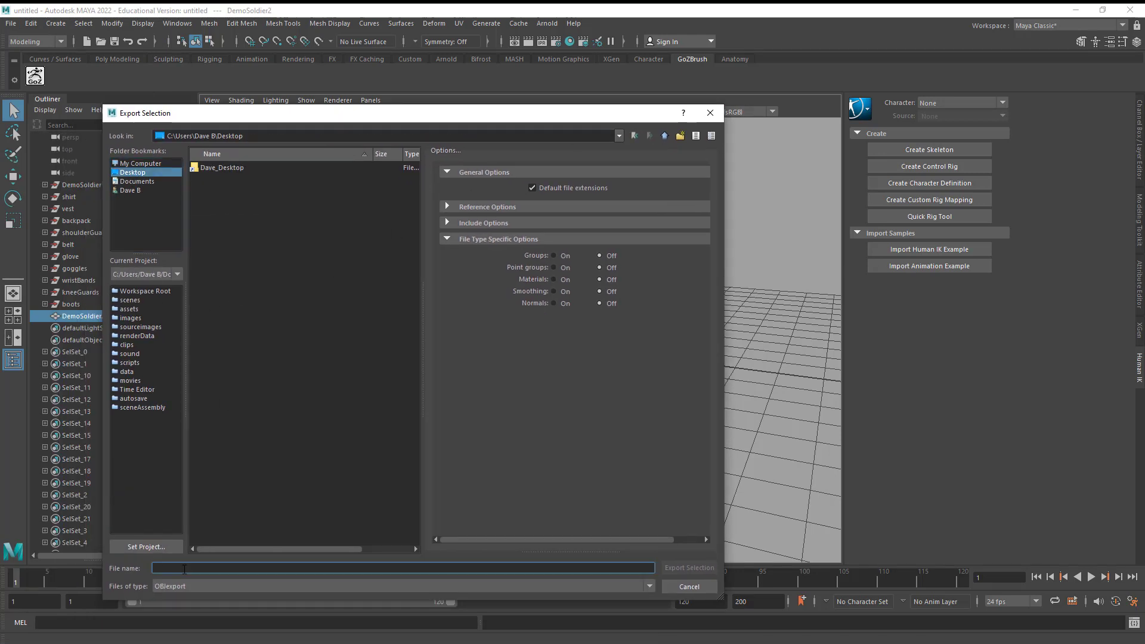
text(OBJ)
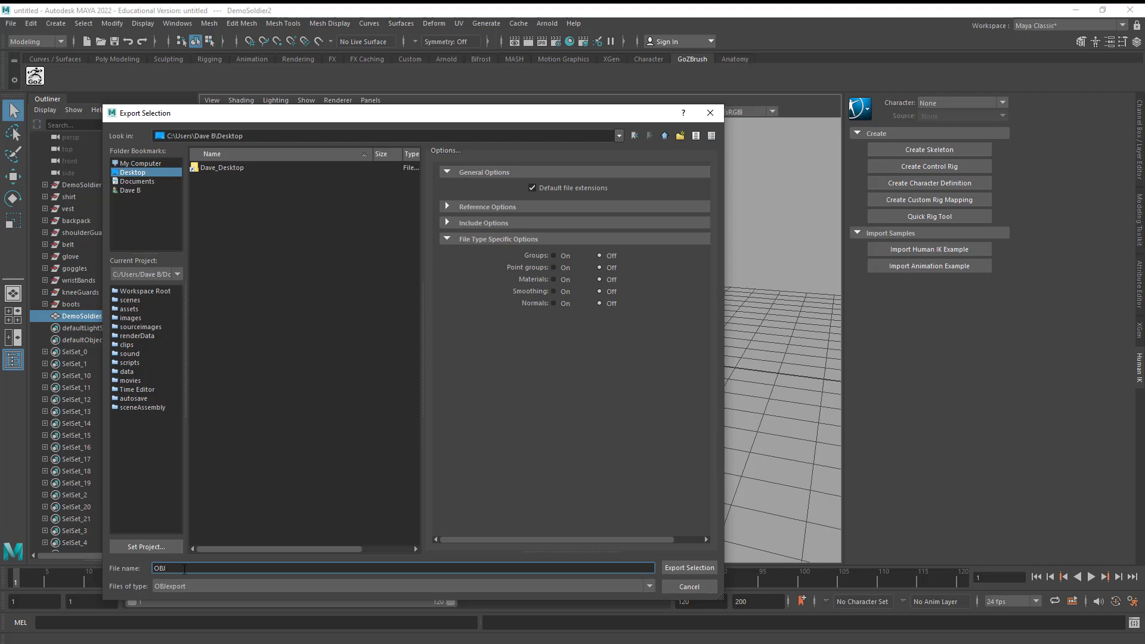
text(_Soldier)
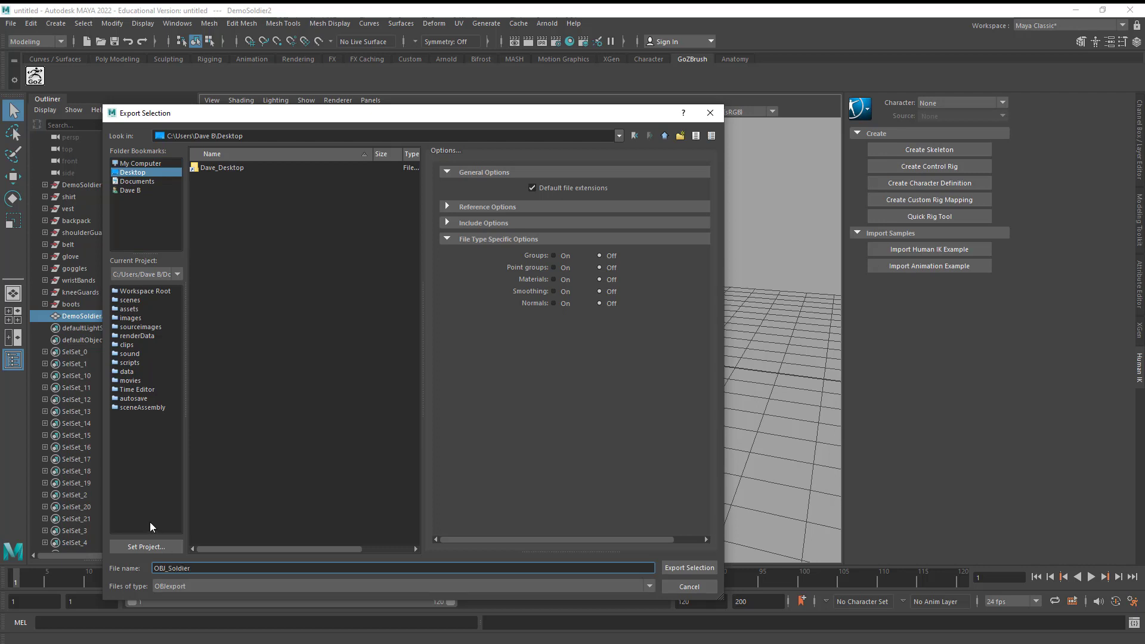
click(687, 568)
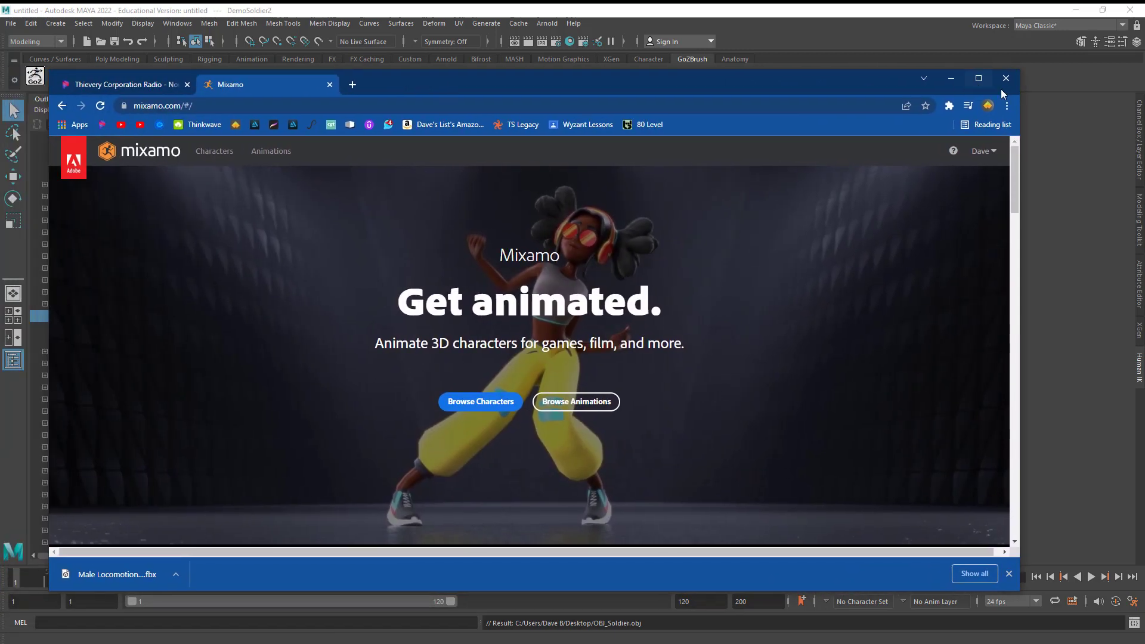
Maximize the browser and open Mixamo's Browse Characters gallery.
click(979, 79)
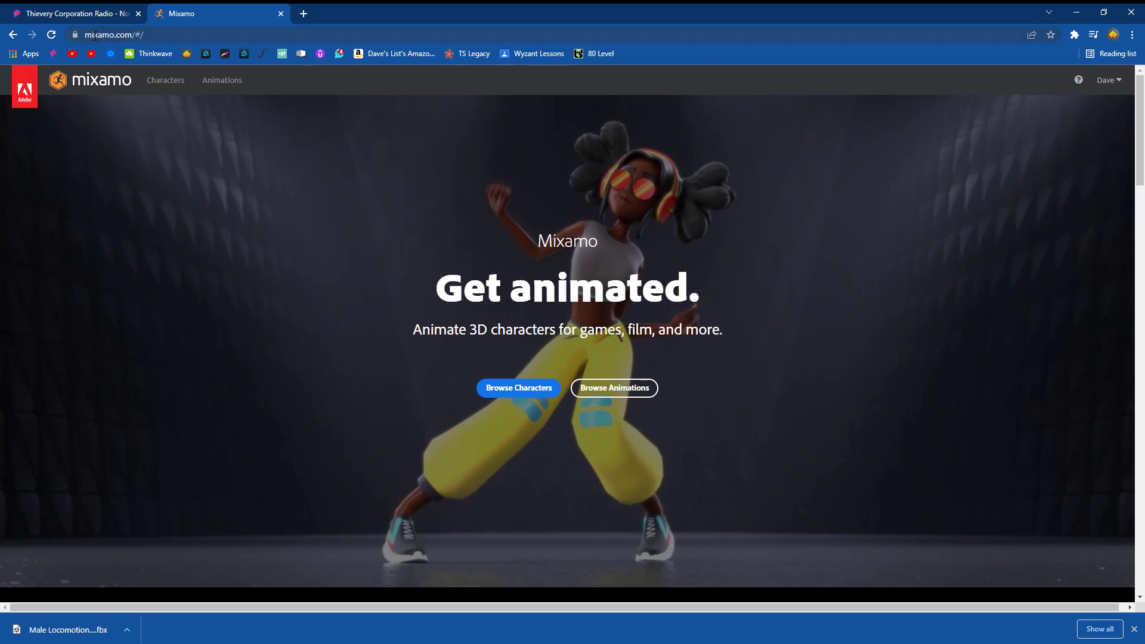
mouse_move(133, 90)
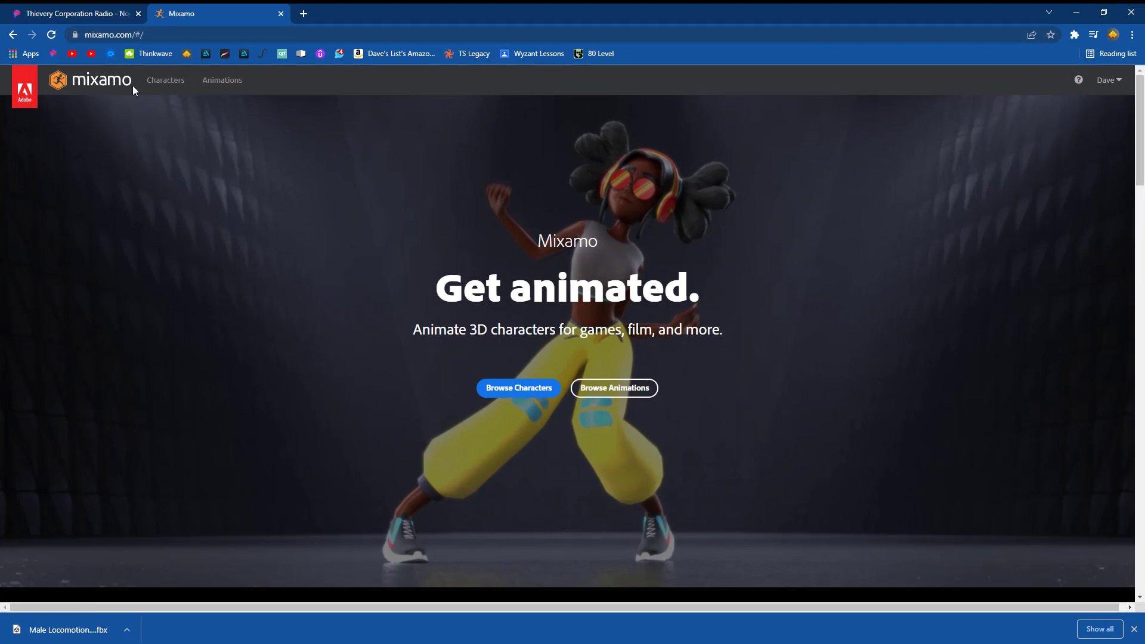
mouse_move(728, 297)
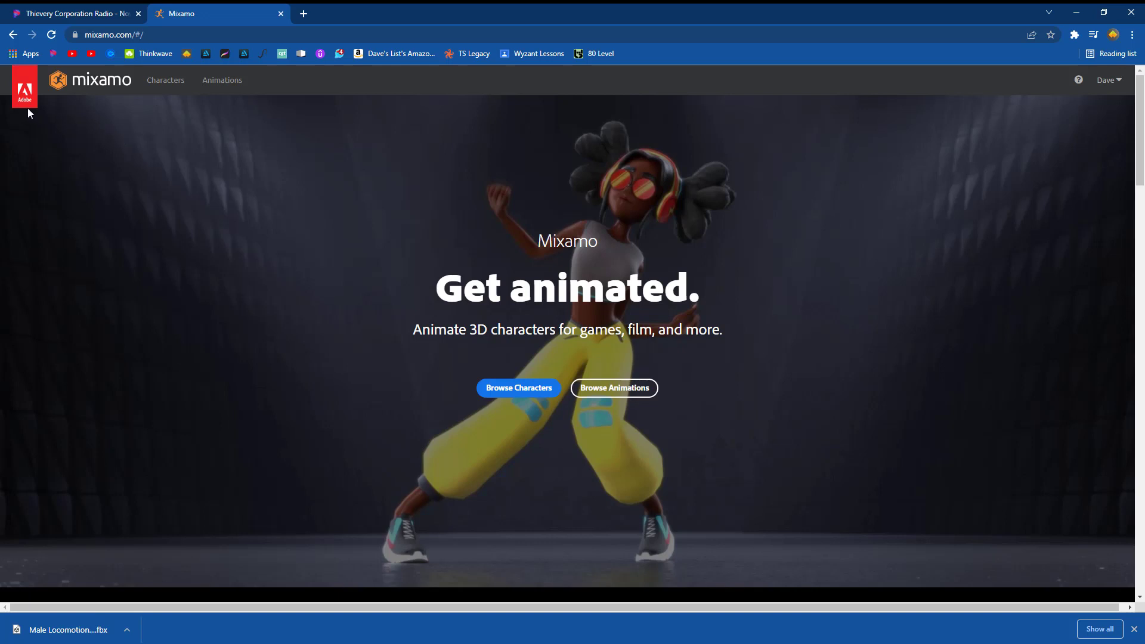
mouse_move(519, 387)
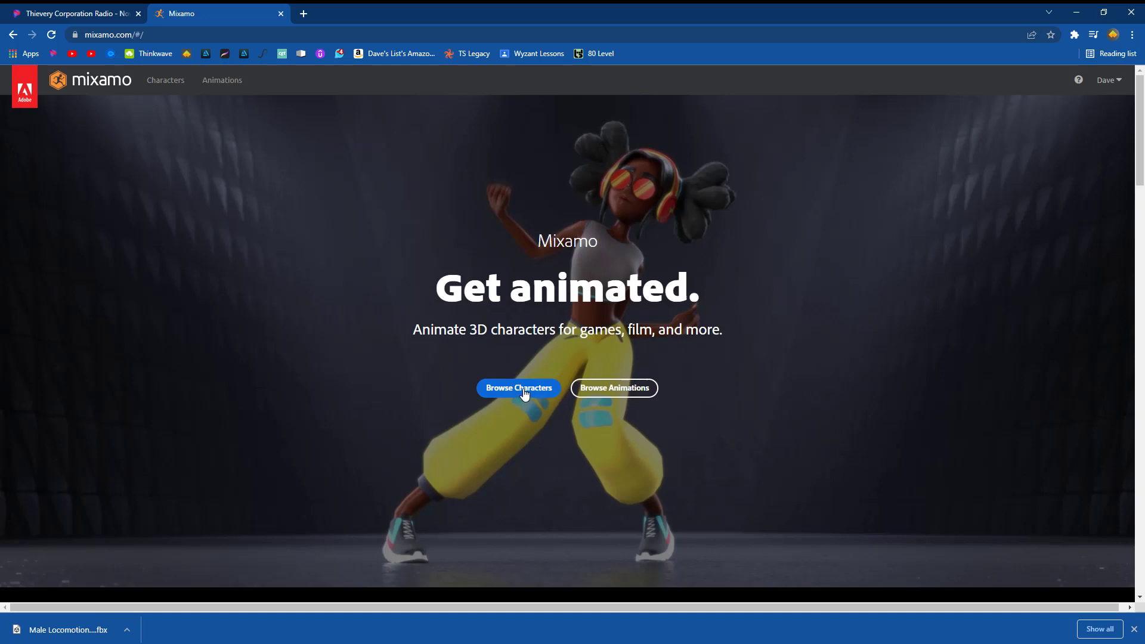
click(1106, 79)
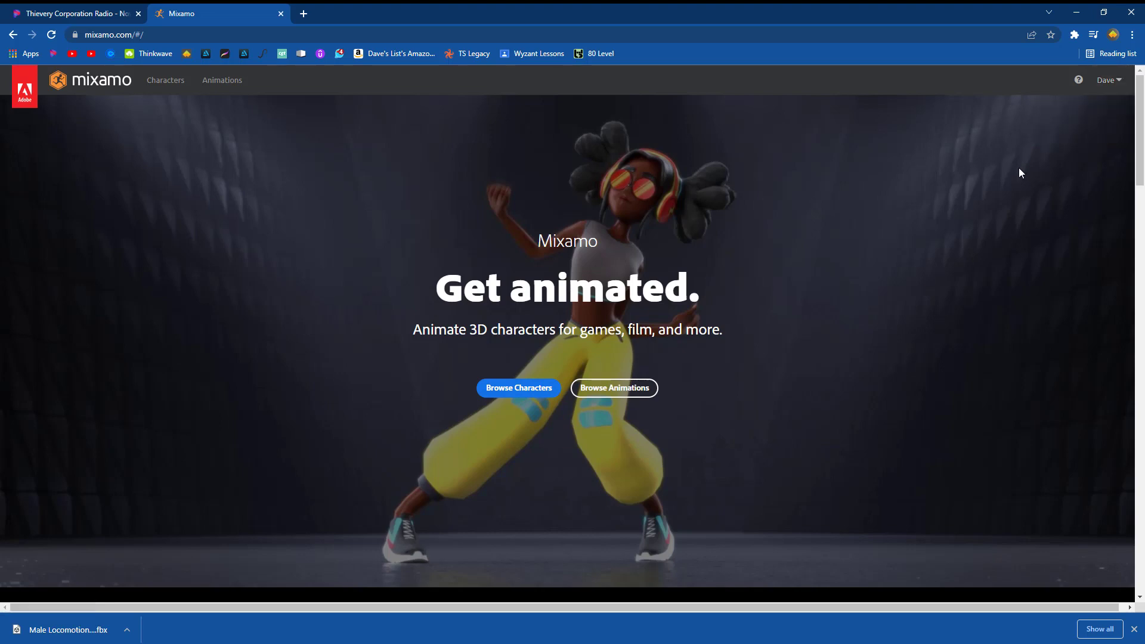
mouse_move(519, 388)
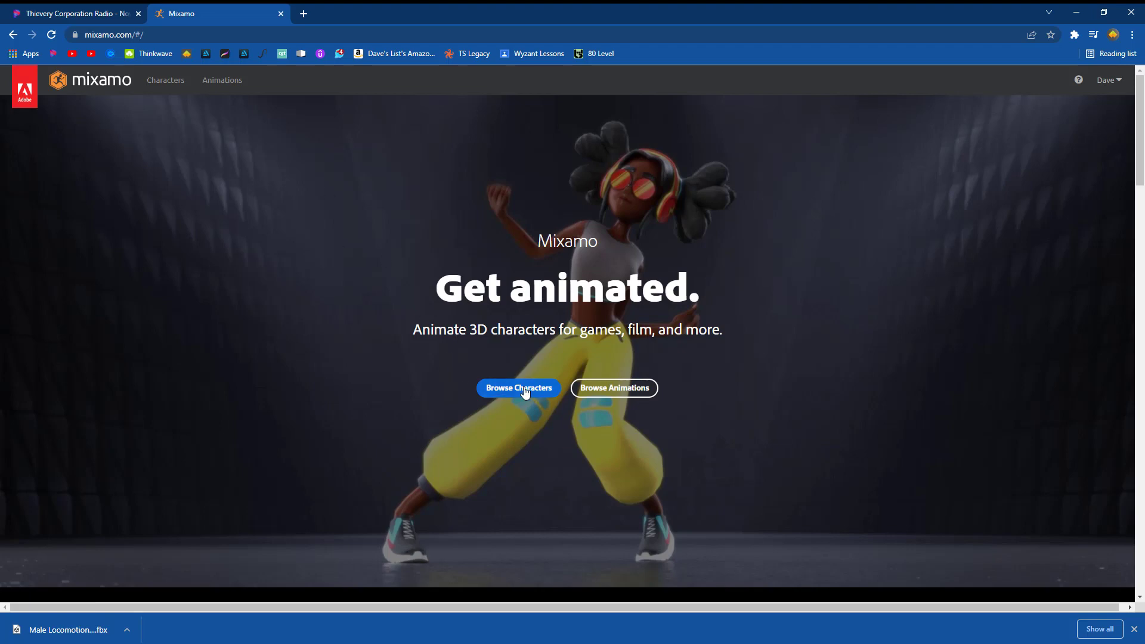
click(518, 388)
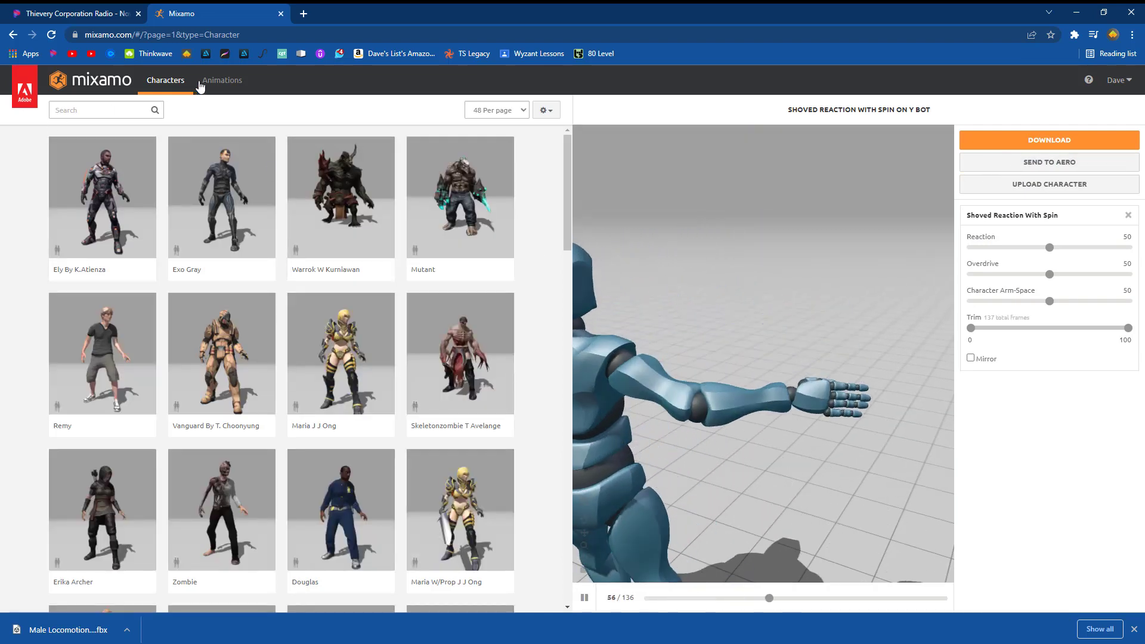
Switch to the Animations library and preview Silly Dancing on Y Bot.
scroll(down, 3)
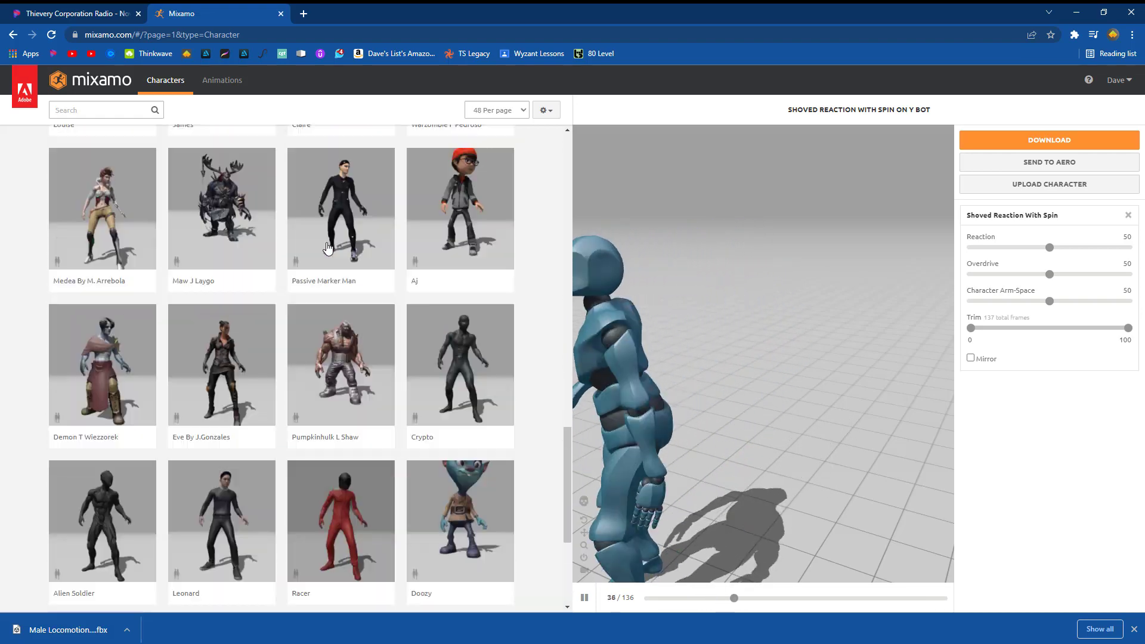
click(222, 81)
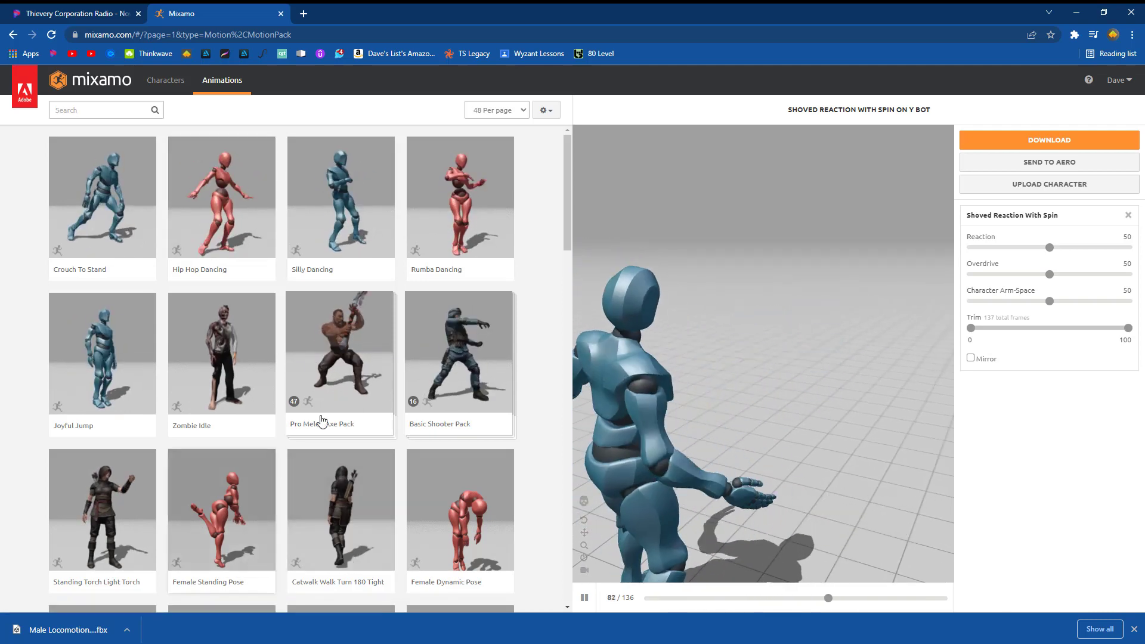
click(341, 197)
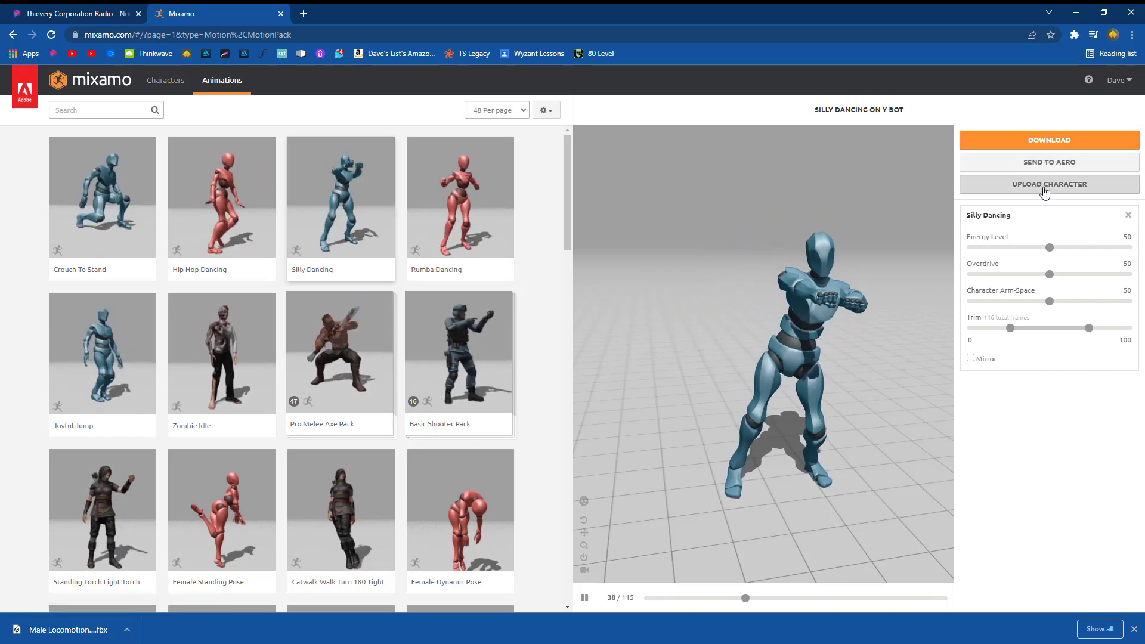
Upload OBJ_Soldier as a custom character and accept its front-facing orientation.
click(1048, 185)
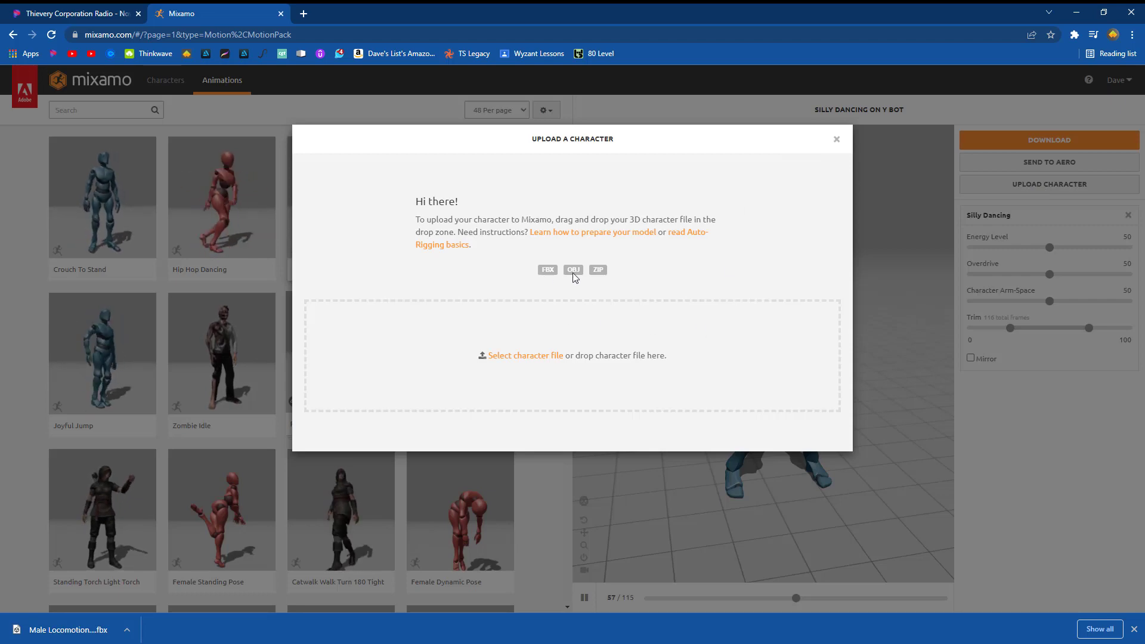
mouse_move(537, 359)
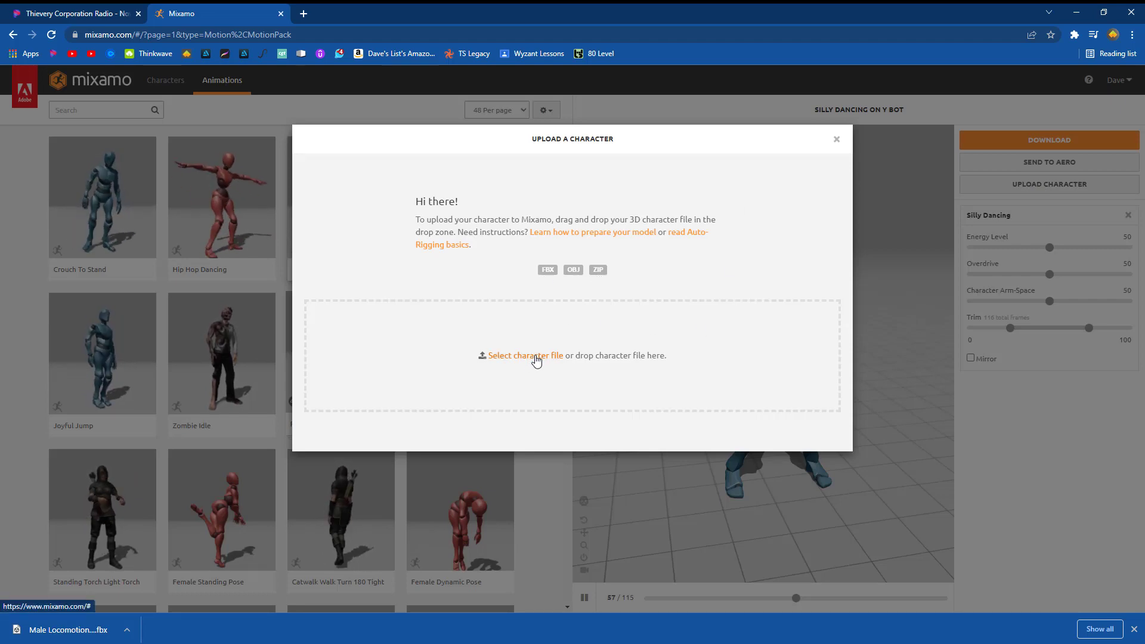
click(524, 356)
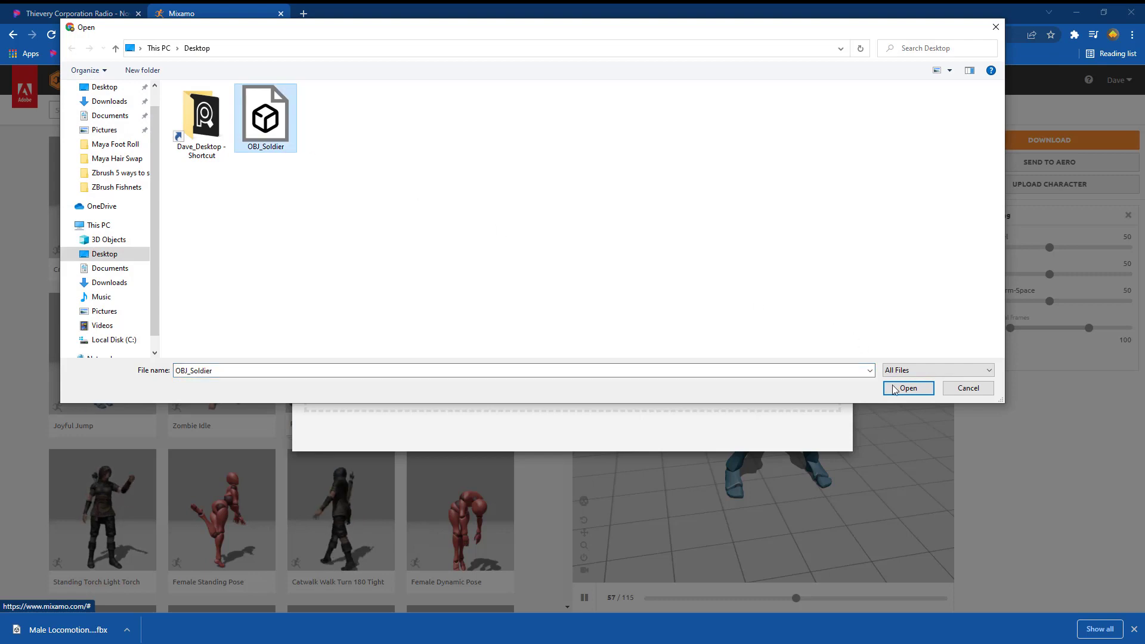
click(908, 387)
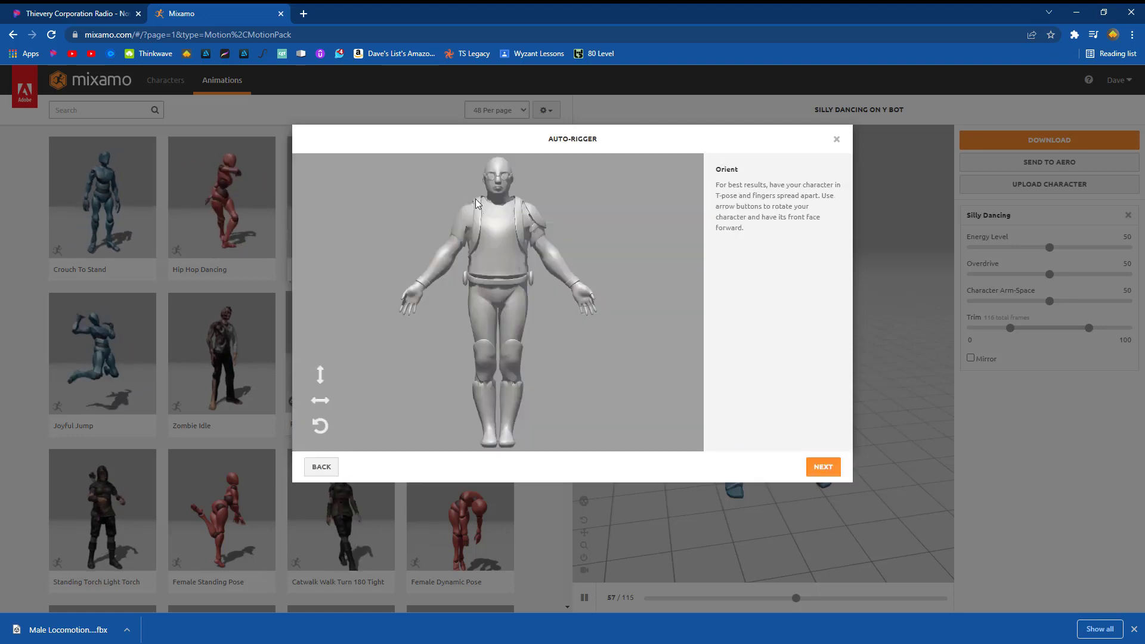
mouse_move(511, 315)
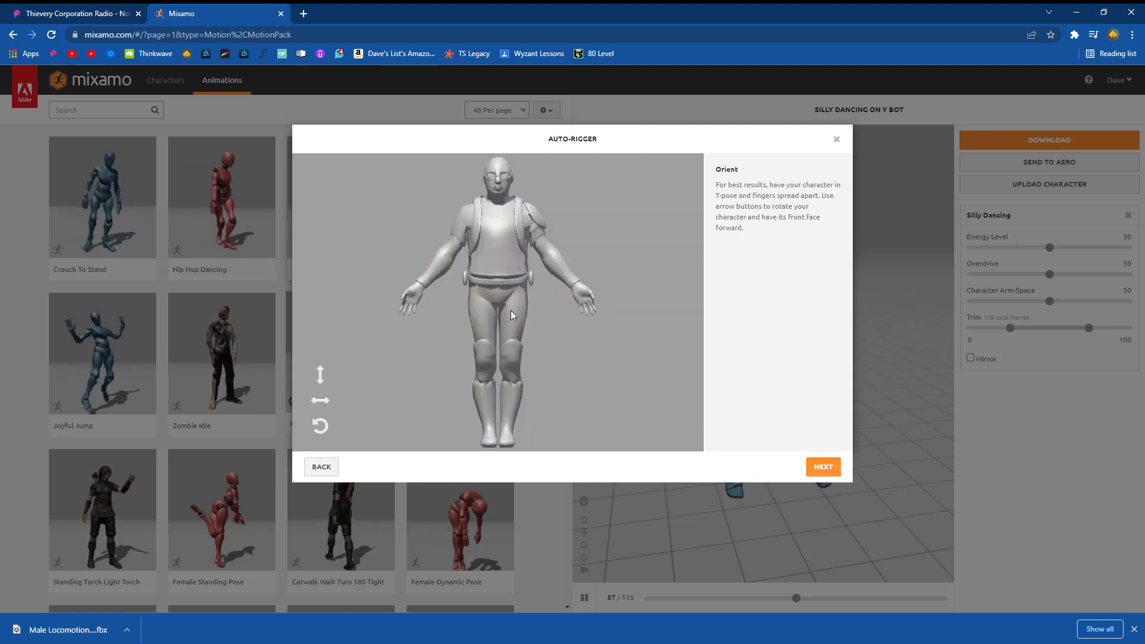
mouse_move(646, 206)
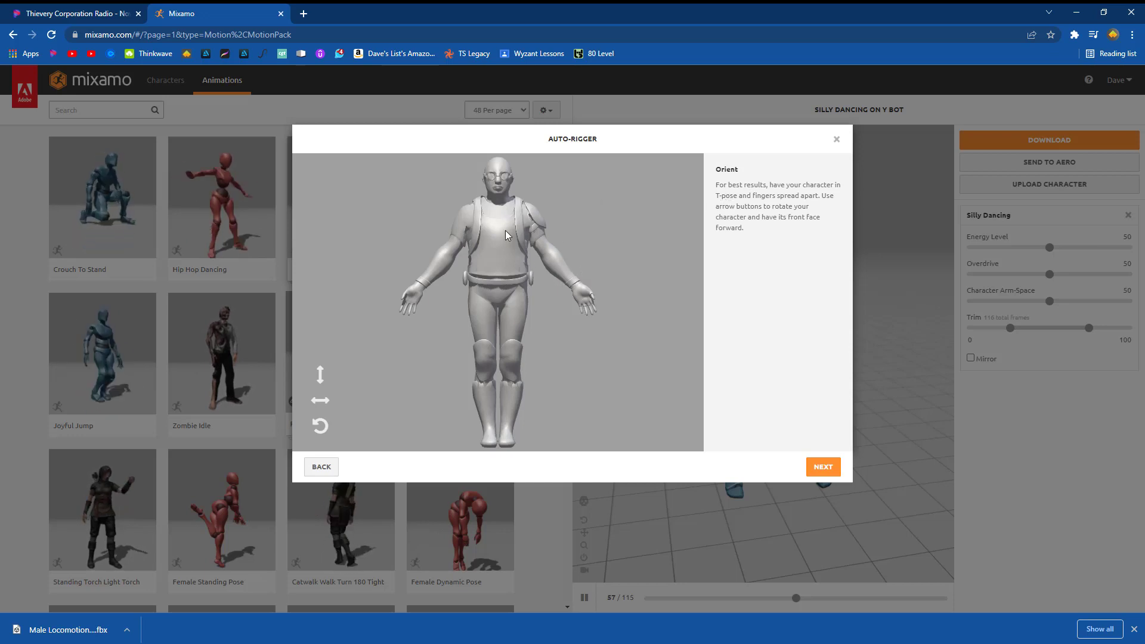
click(822, 465)
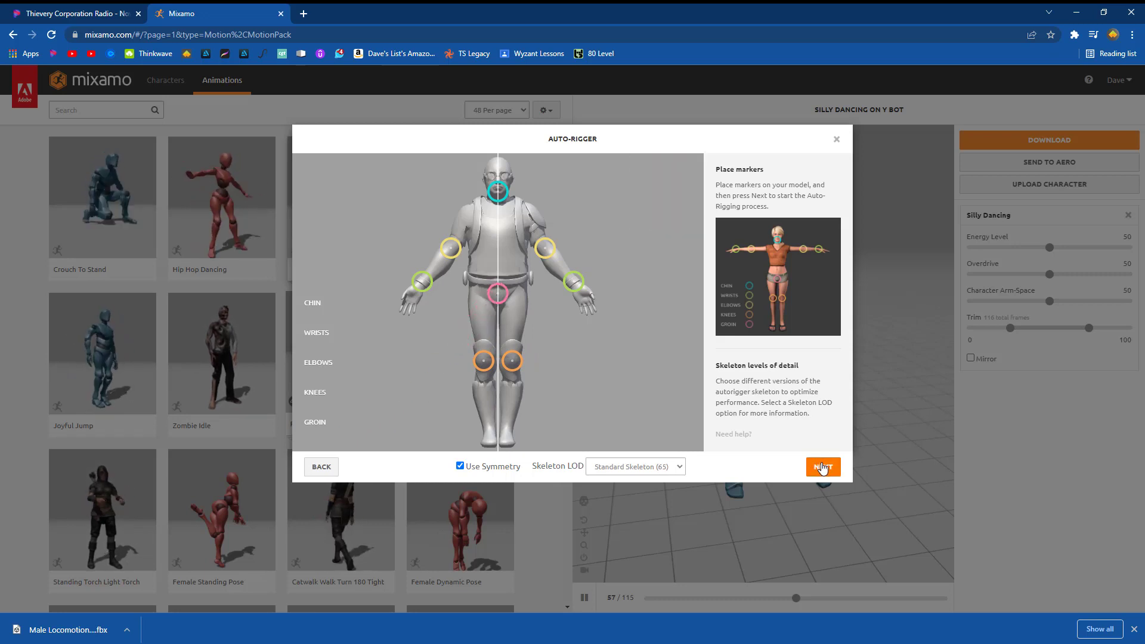
Run the Auto-Rigger, accept the review, and replace the current character with the soldier.
click(823, 467)
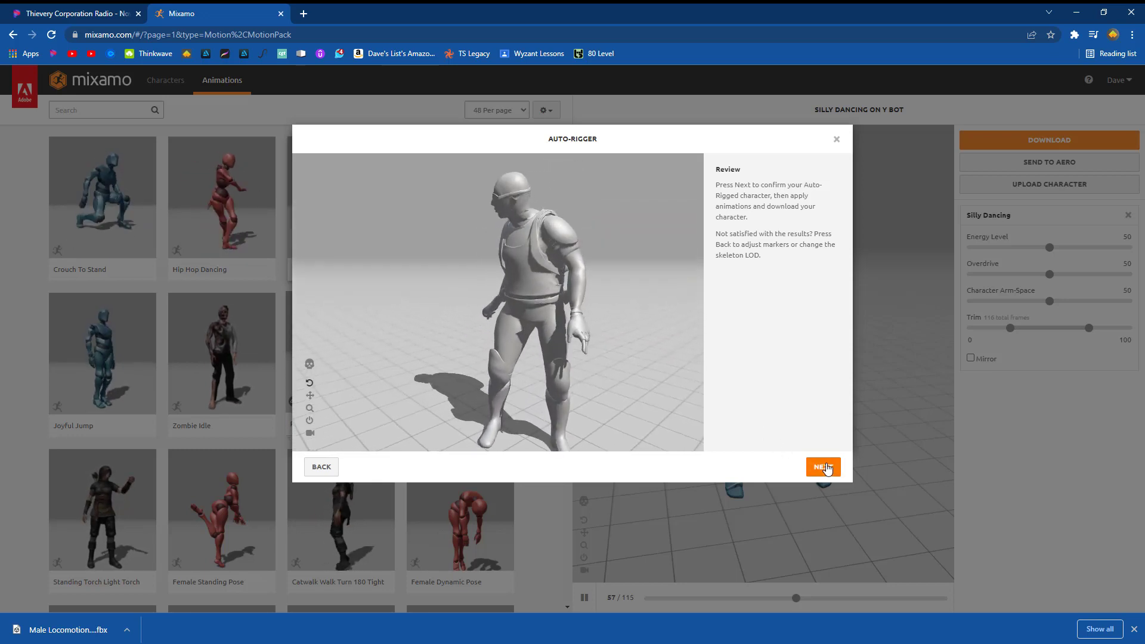
click(824, 467)
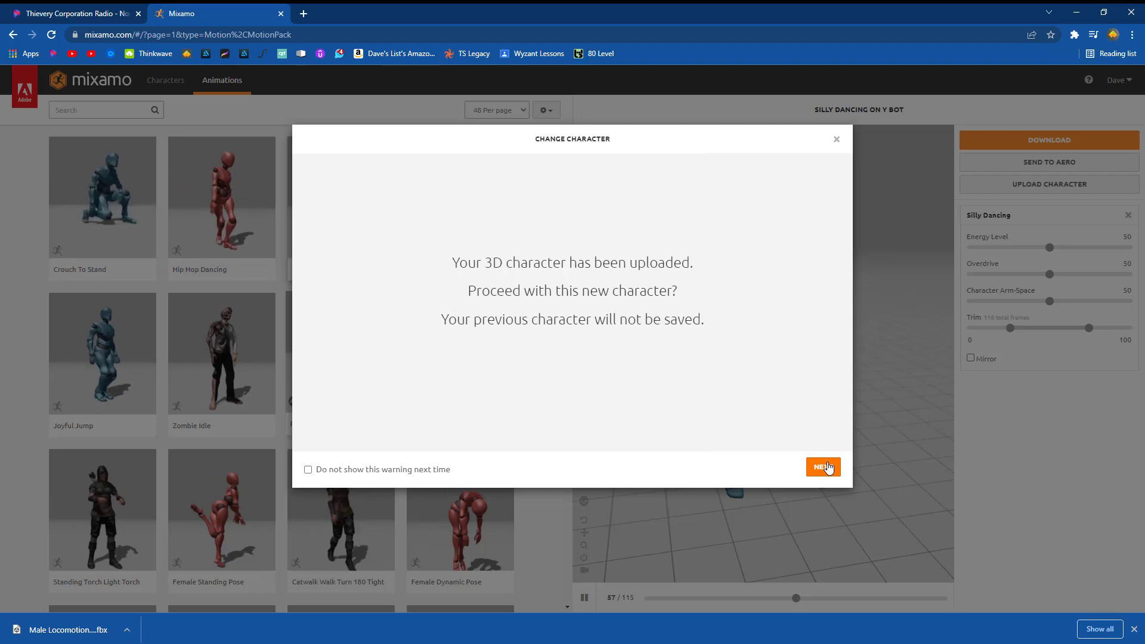
click(823, 466)
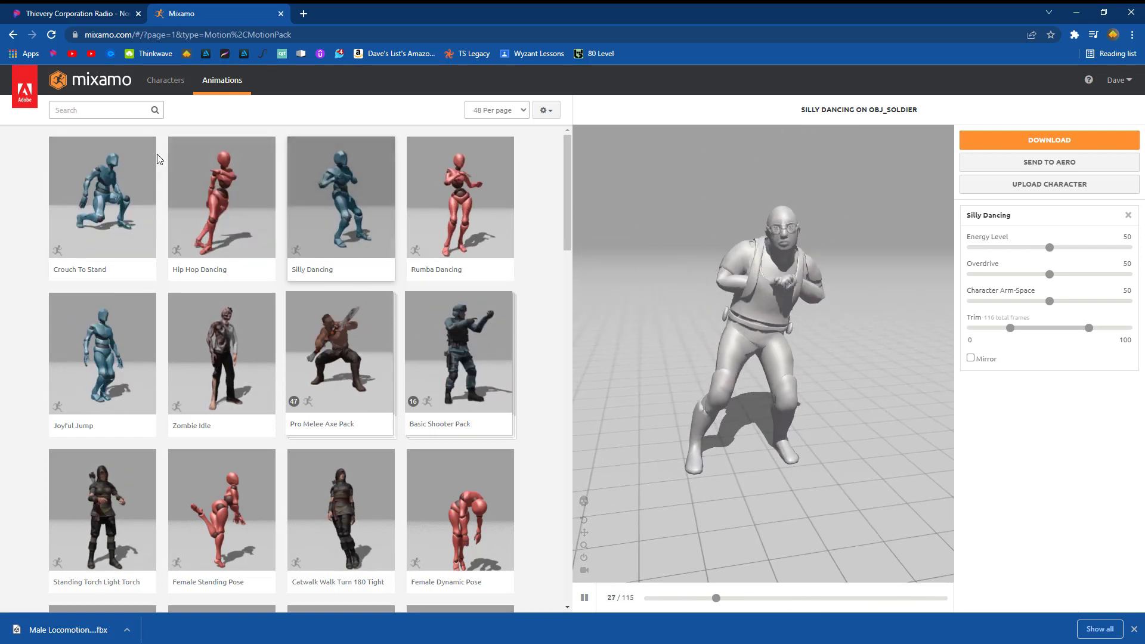
Search the animation library for 'pose' and scroll the results.
click(95, 109)
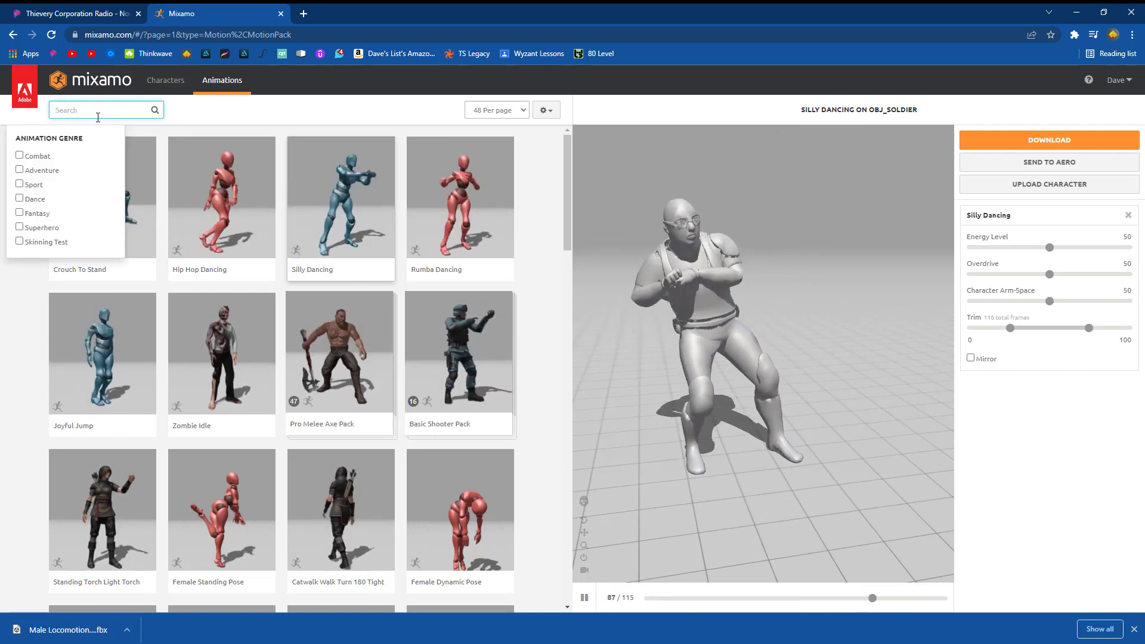
text(pose)
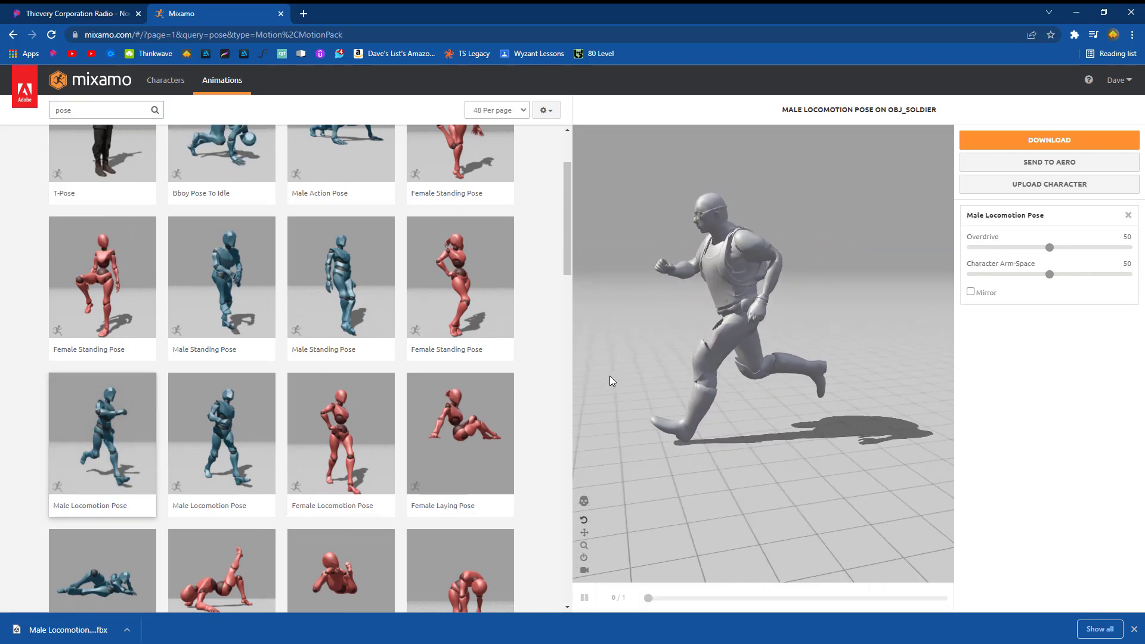
scroll(down, 3)
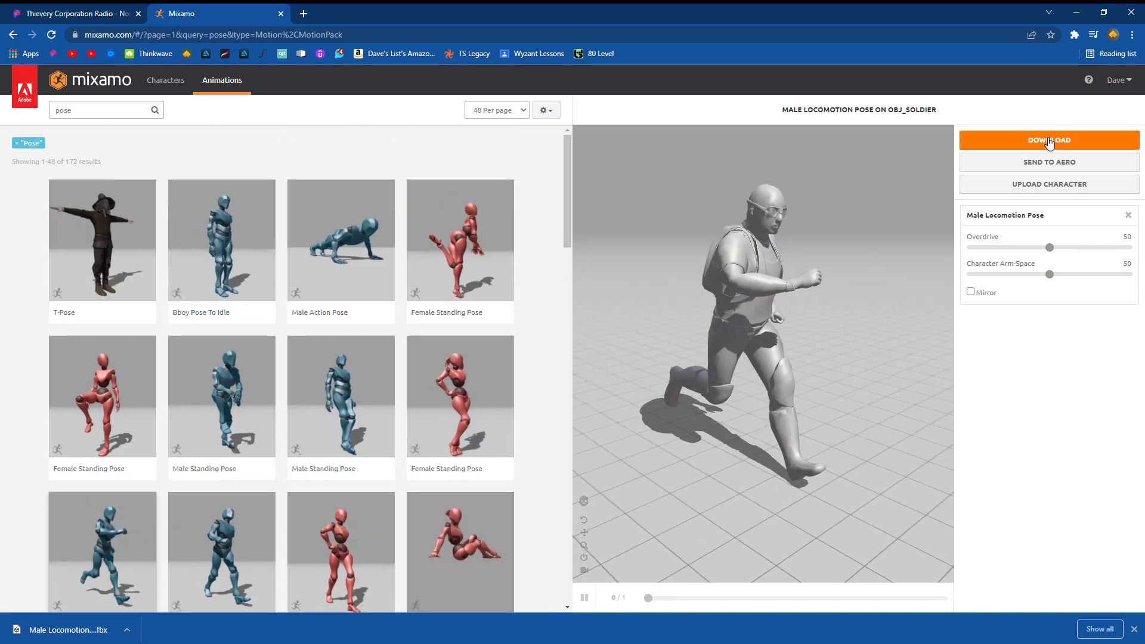
Download the running soldier from Mixamo as FBX Binary with skin, 30 fps, no keyframe reduction.
click(1049, 140)
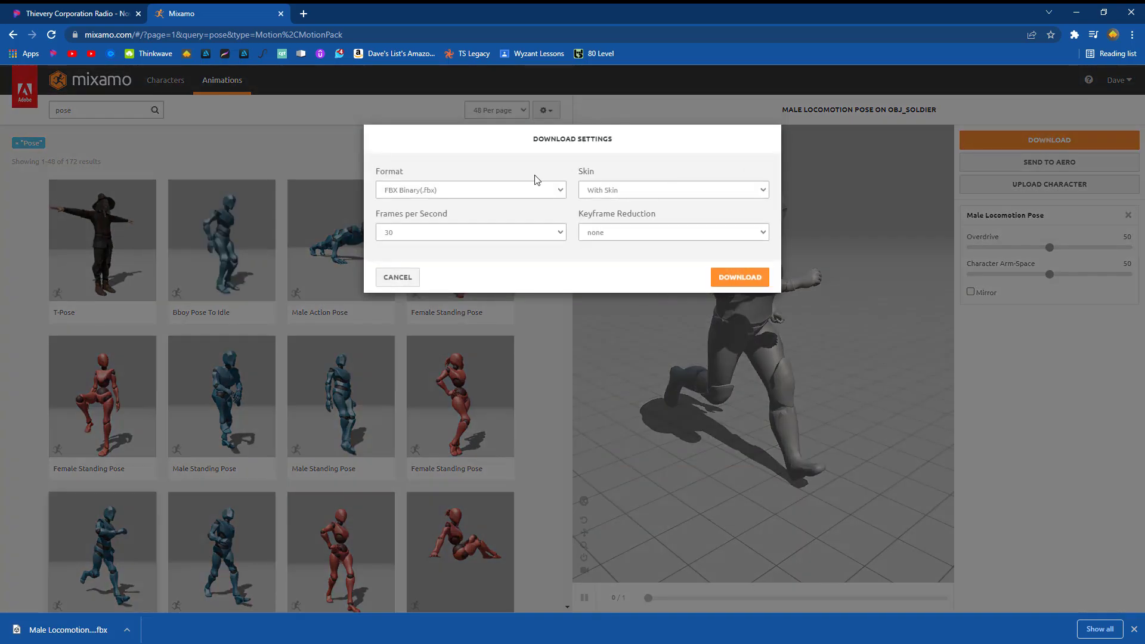
mouse_move(740, 281)
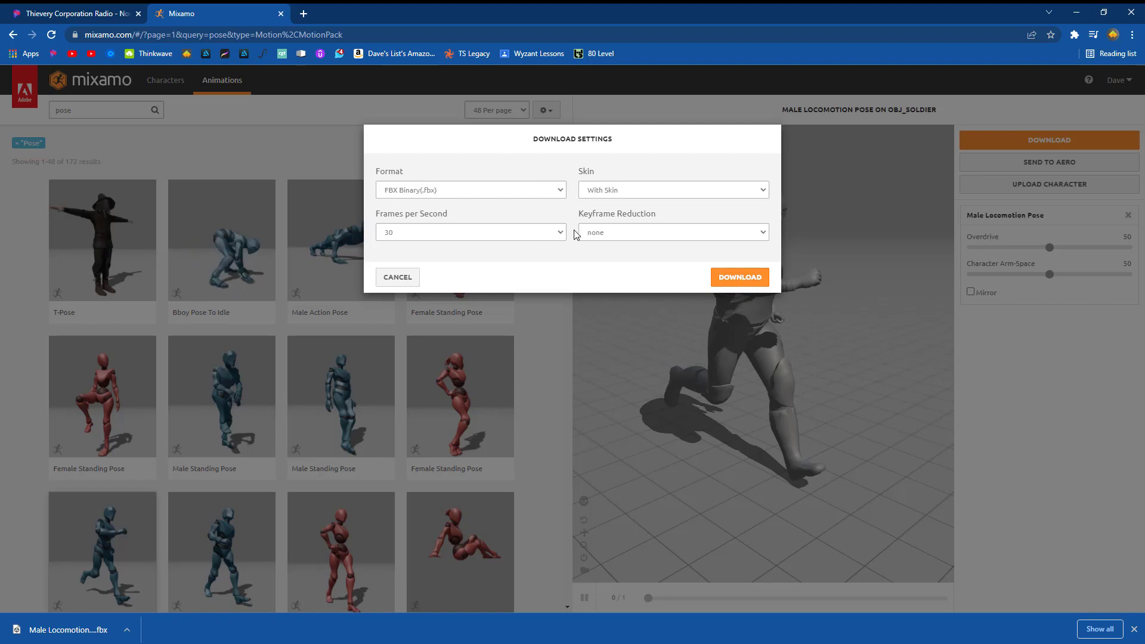
click(672, 232)
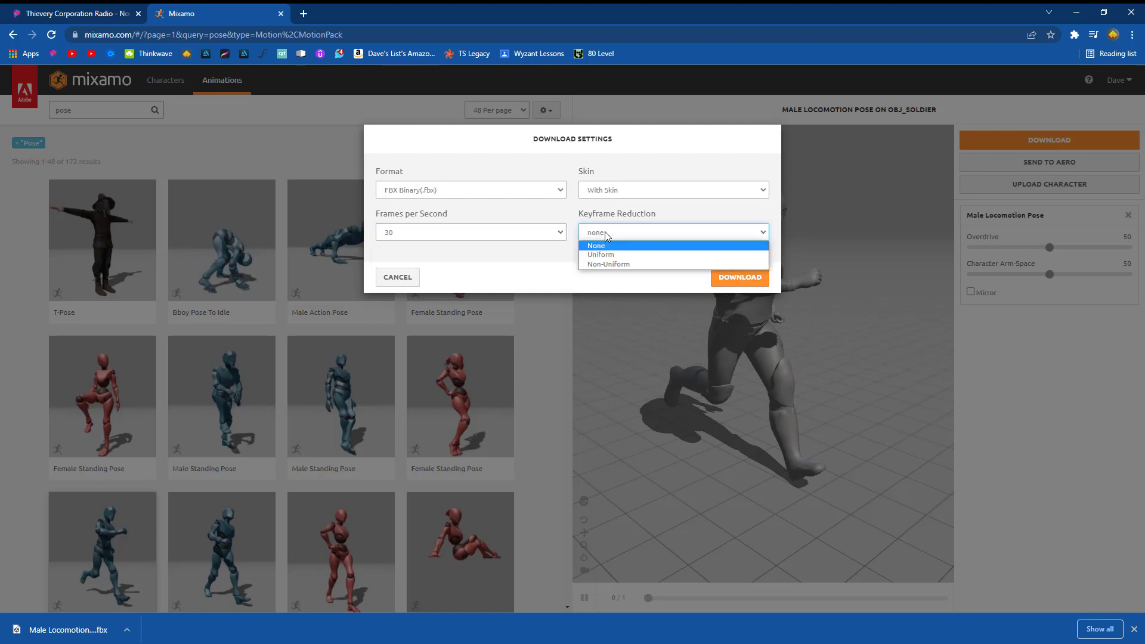
click(597, 245)
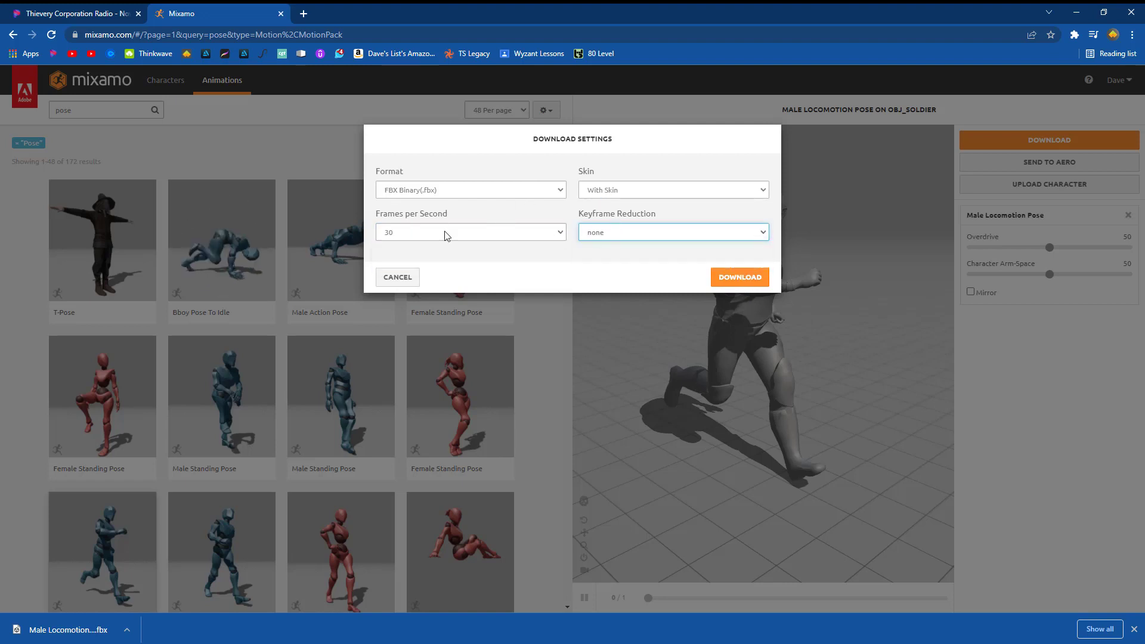
click(739, 276)
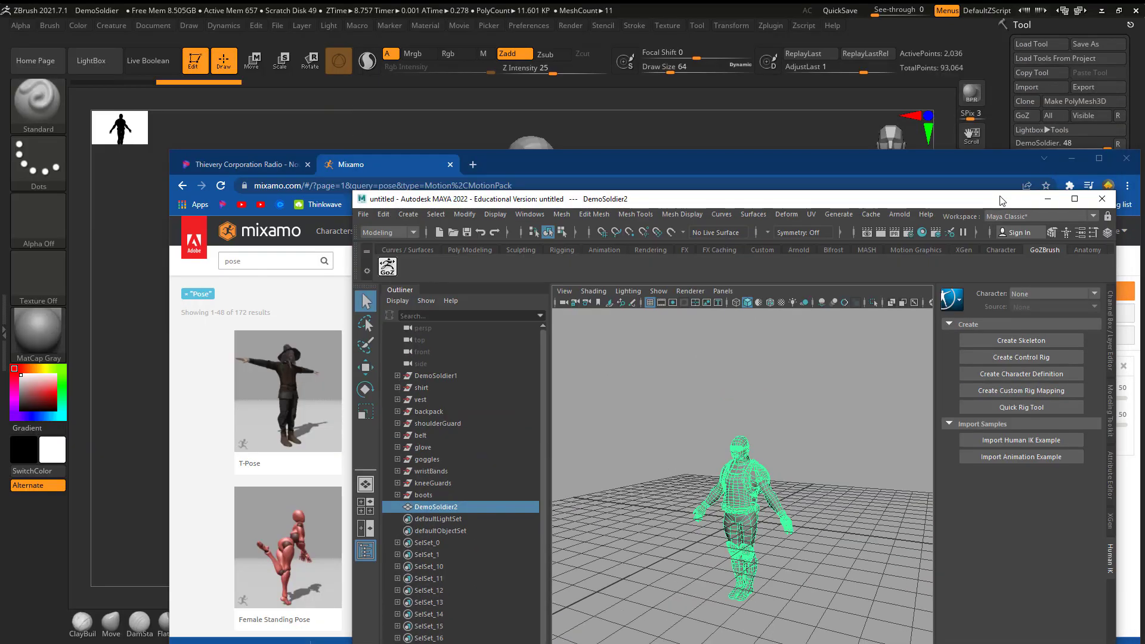
Start a new Maya scene without saving and import the Male Locomotion Pose FBX.
click(1074, 199)
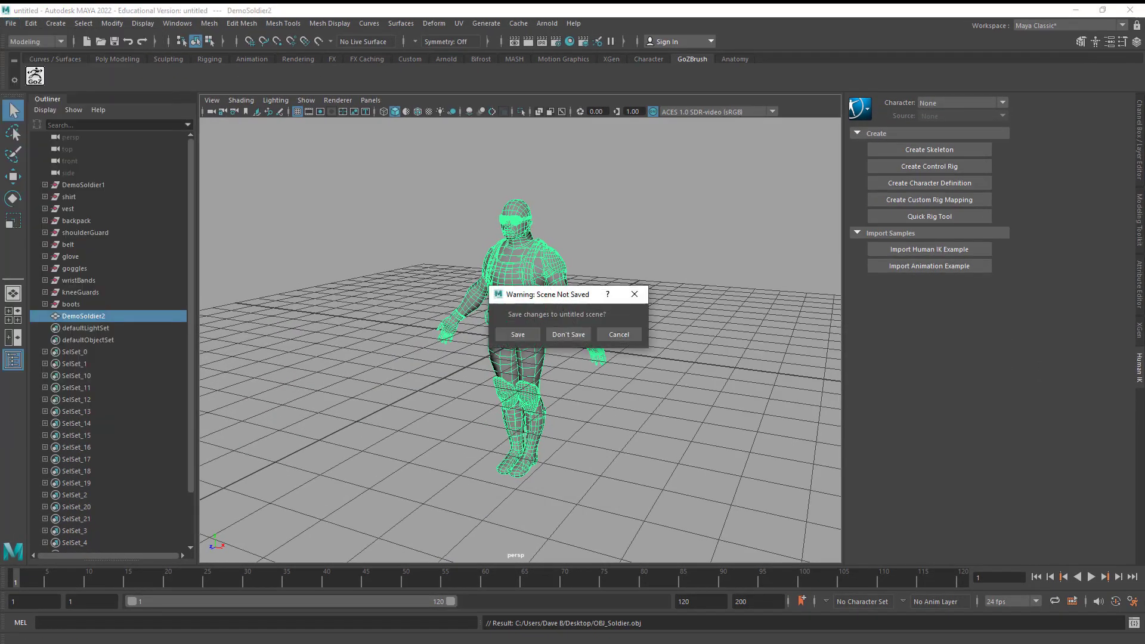
click(568, 335)
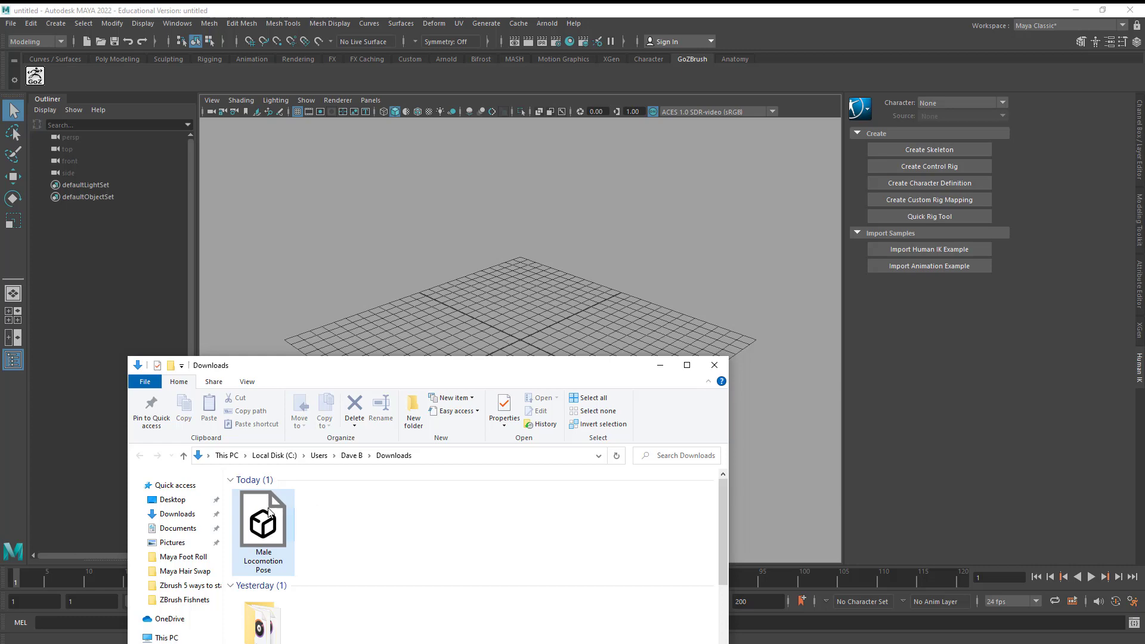
double_click(263, 518)
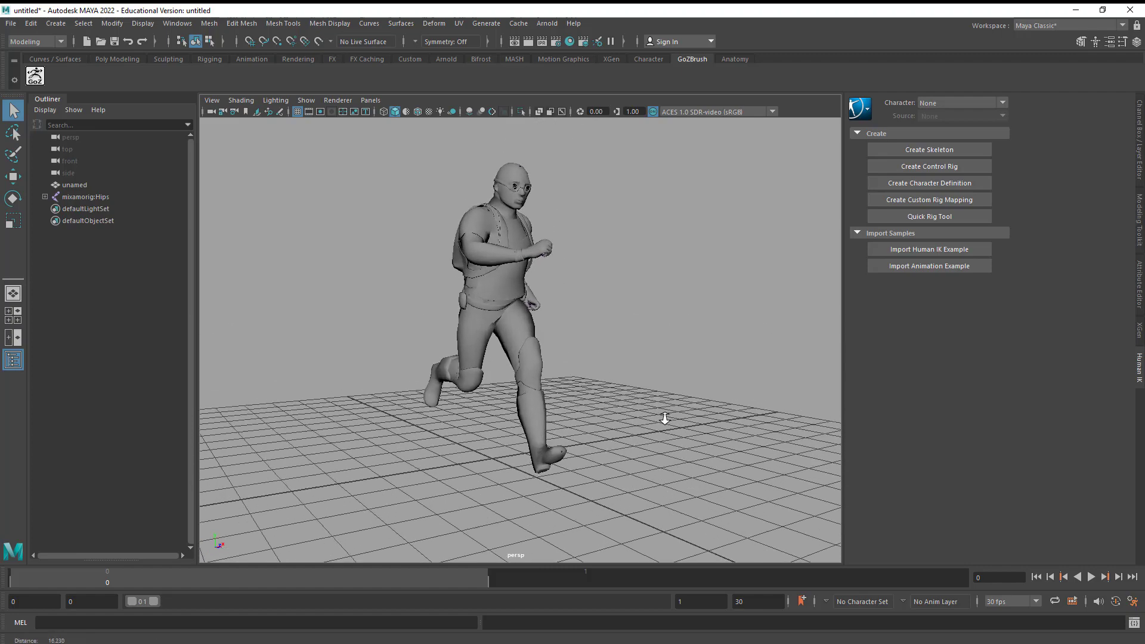
click(240, 100)
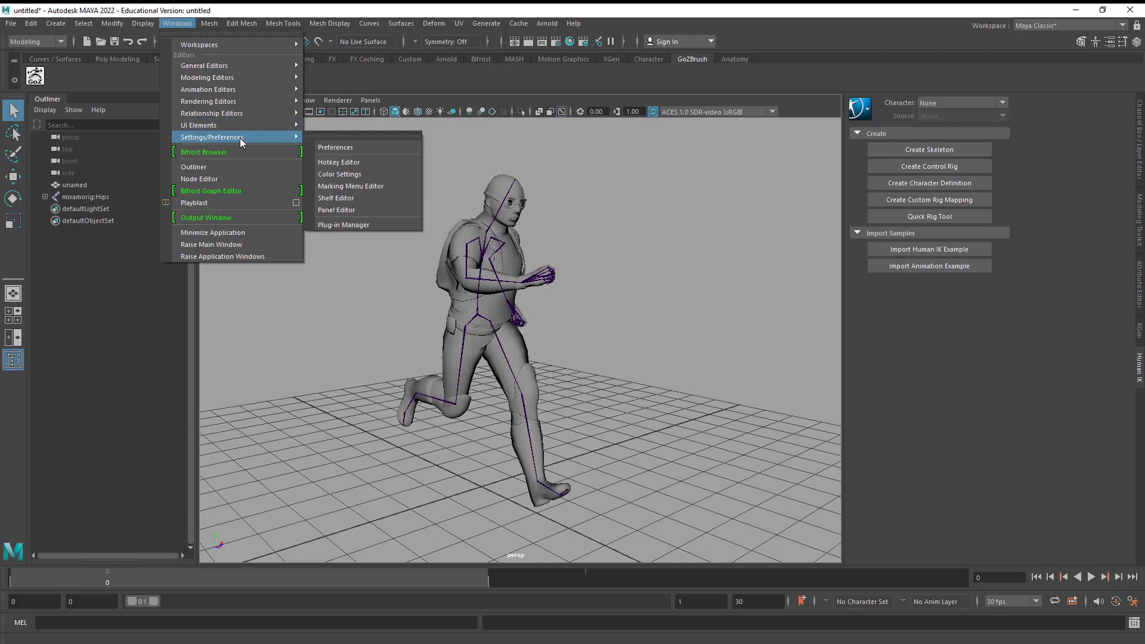
Shrink Maya's joint display size to about 0.30 in the Joint Size setting.
click(143, 22)
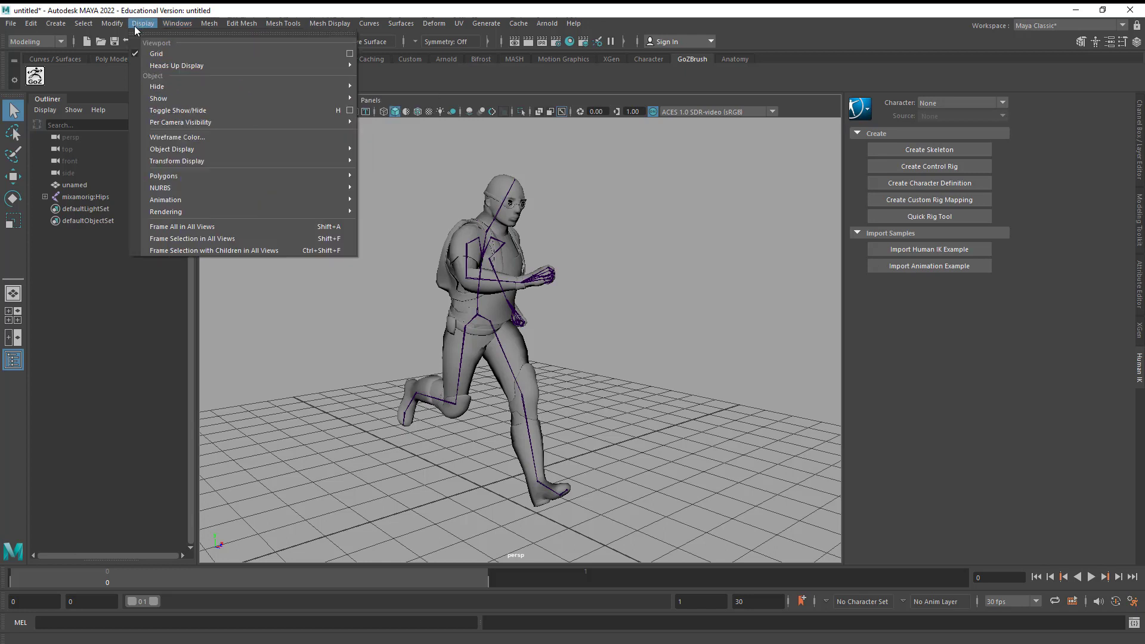
mouse_move(166, 199)
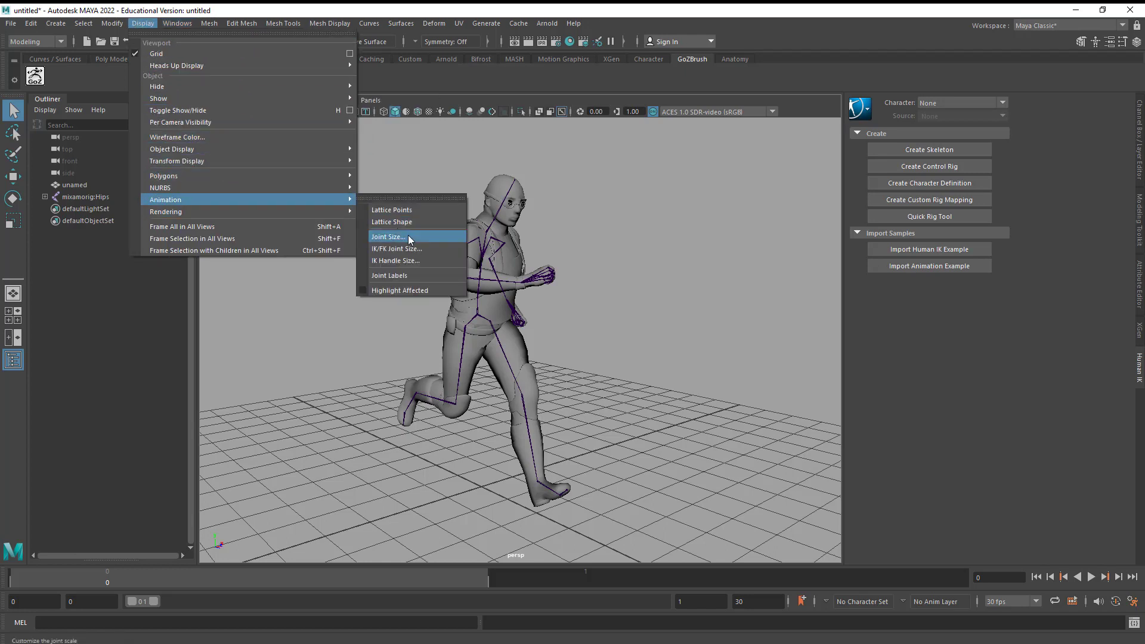
click(388, 237)
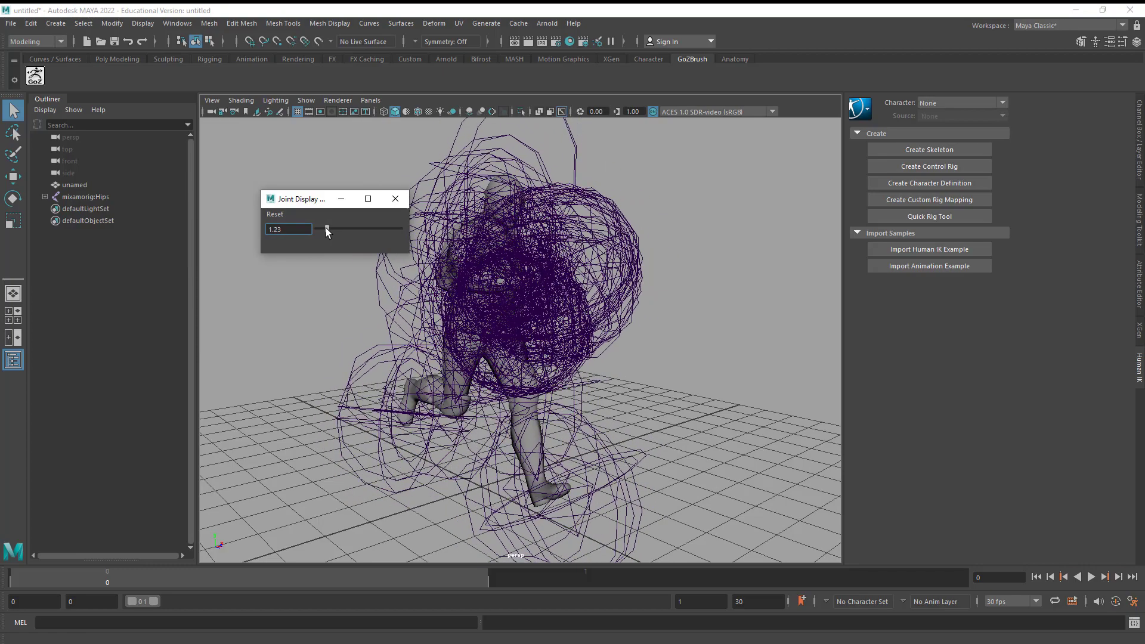
drag(328, 228, 318, 229)
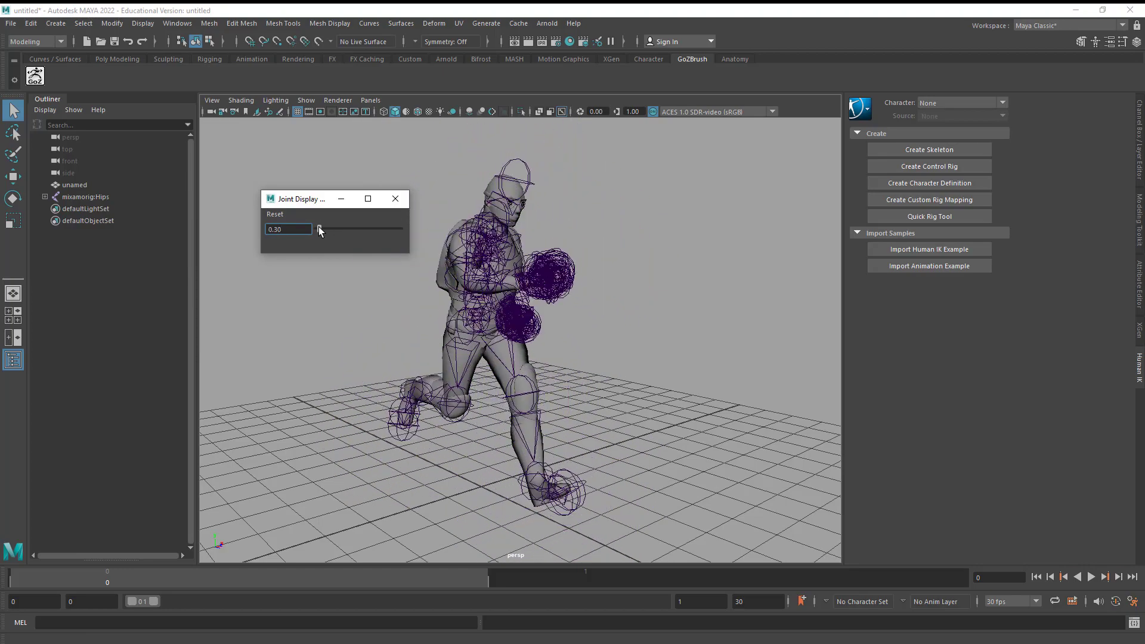
drag(320, 229, 249, 229)
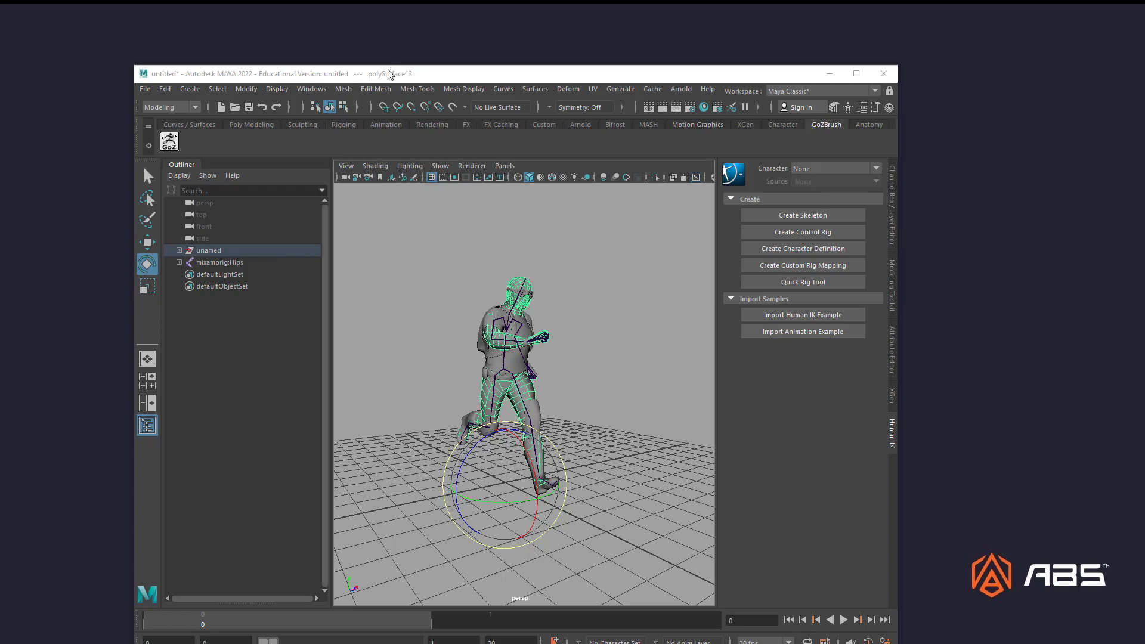
Rename the new desktop folder to Soldier and maximize the Maya window again.
right_click(520, 80)
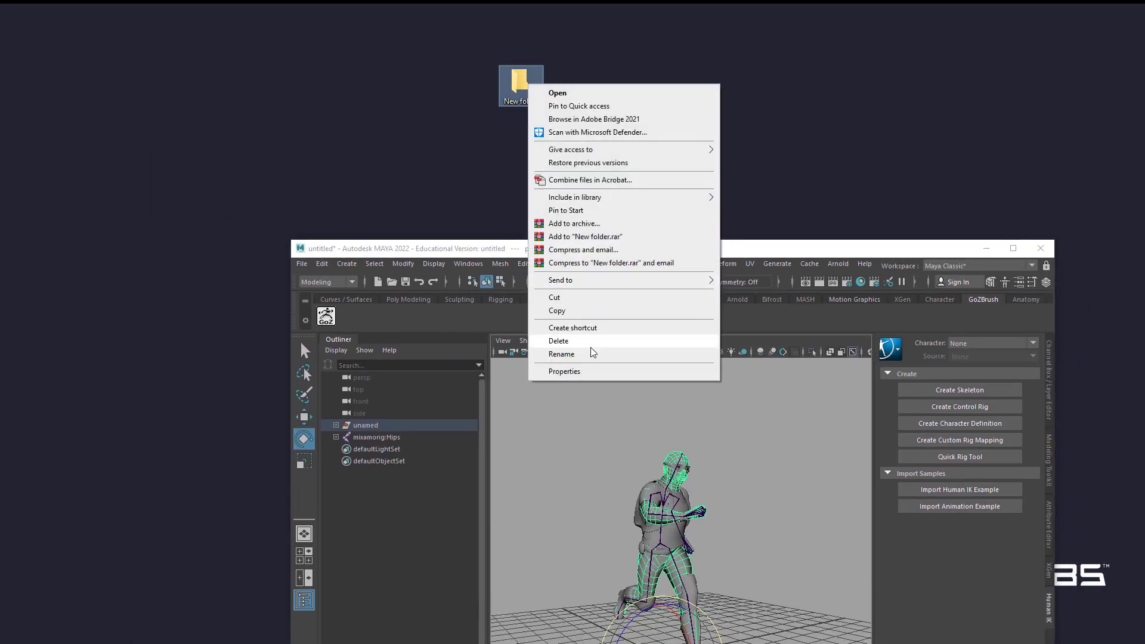
click(562, 355)
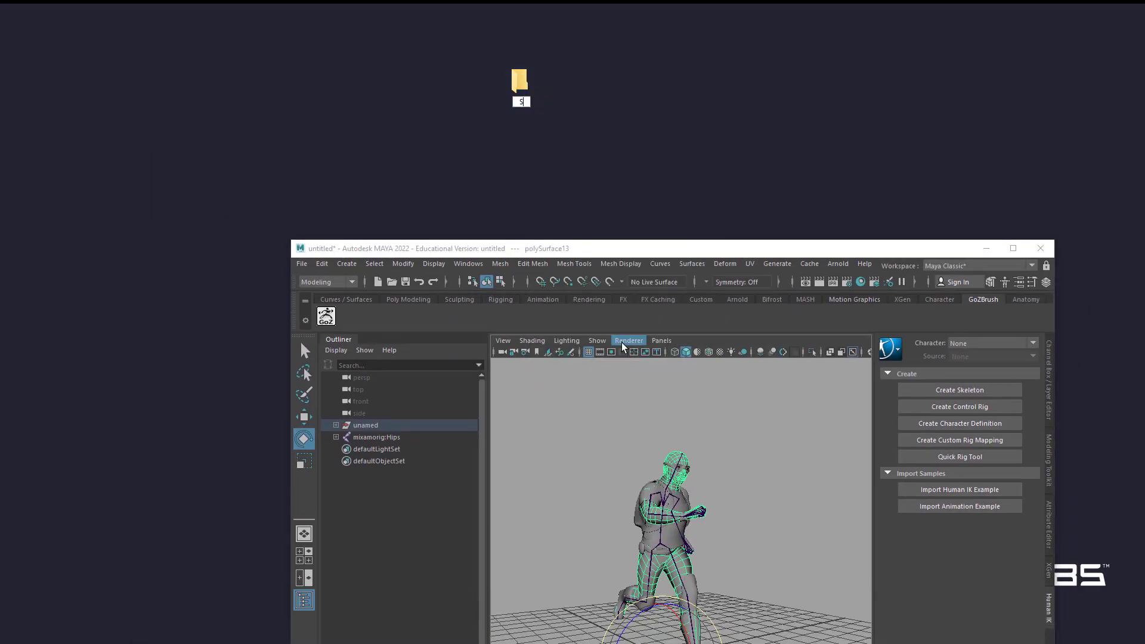
text(oldier)
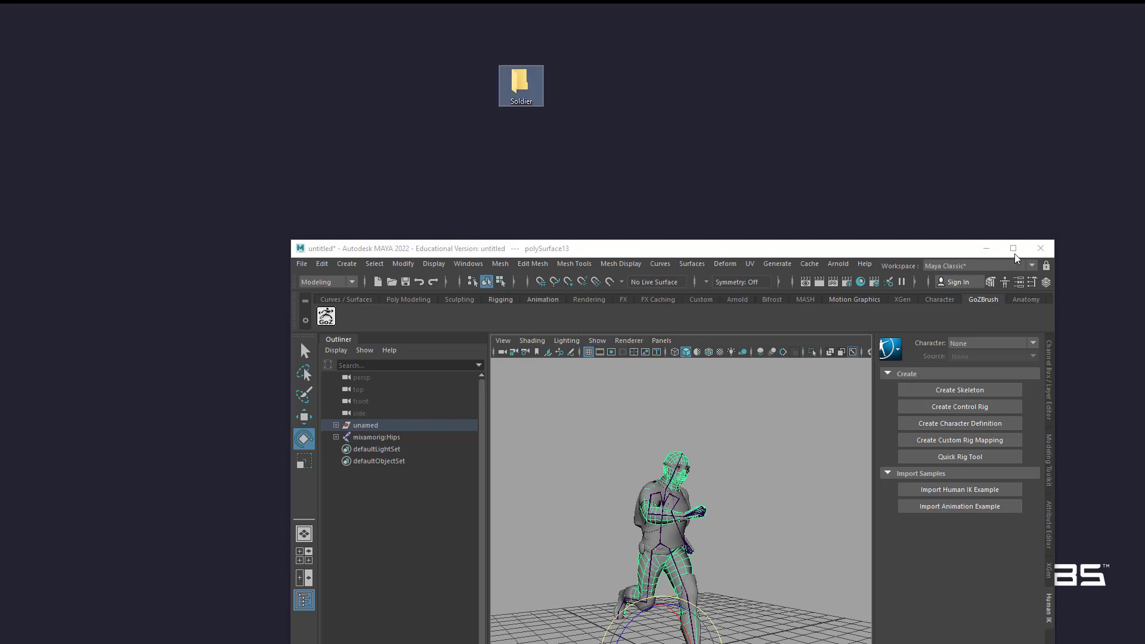
click(1013, 248)
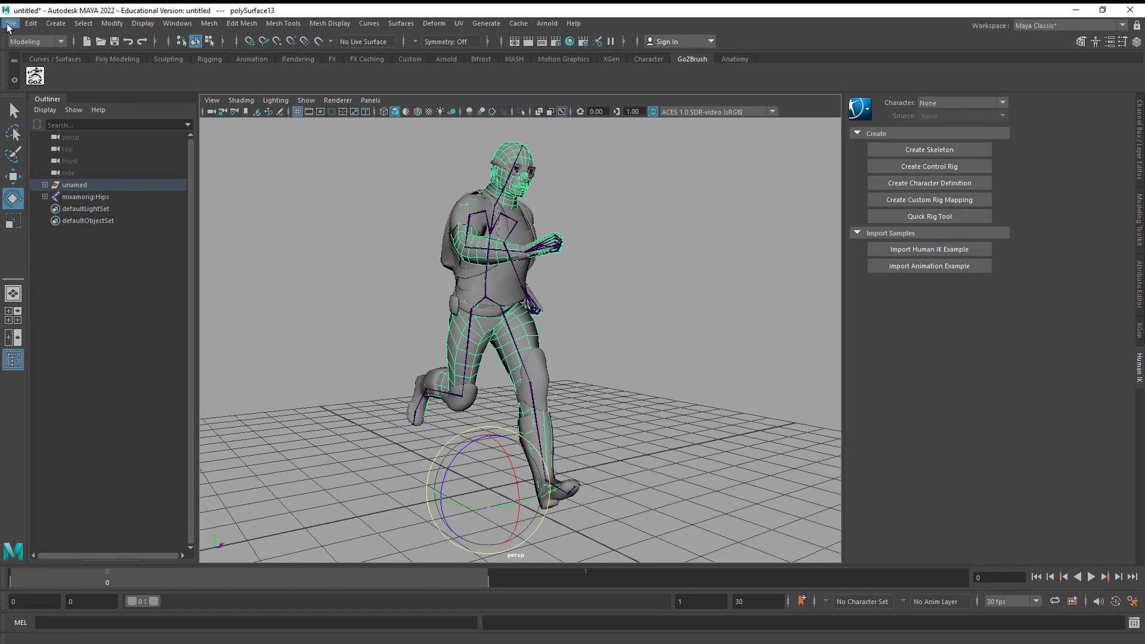
Export the selected posed body mesh as Body OBJ into Desktop\Soldier.
click(11, 23)
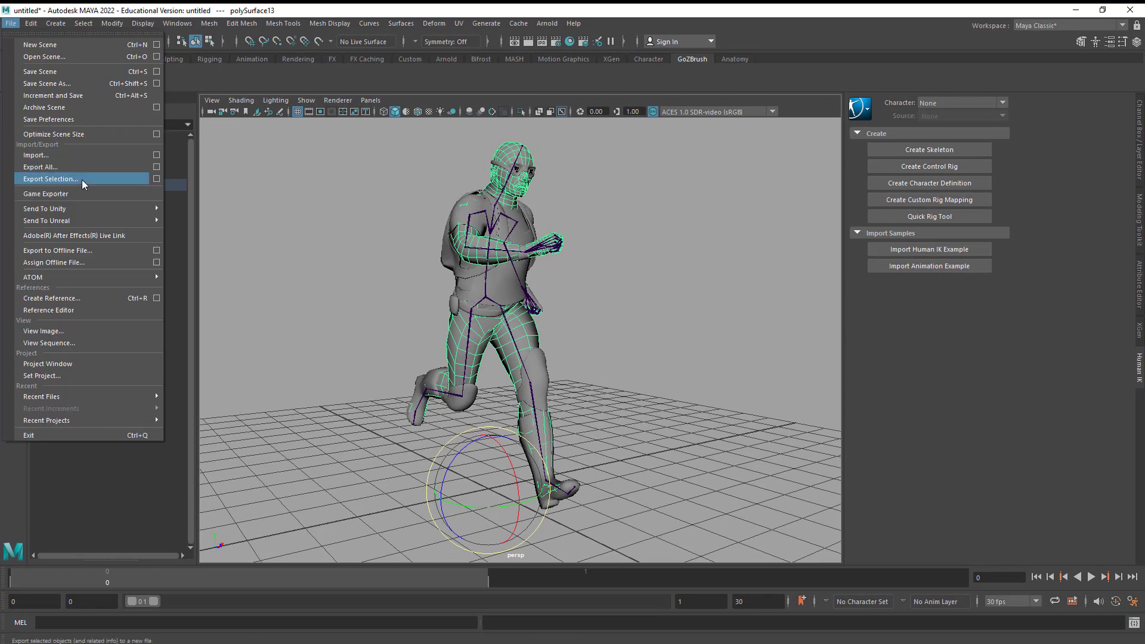
click(49, 179)
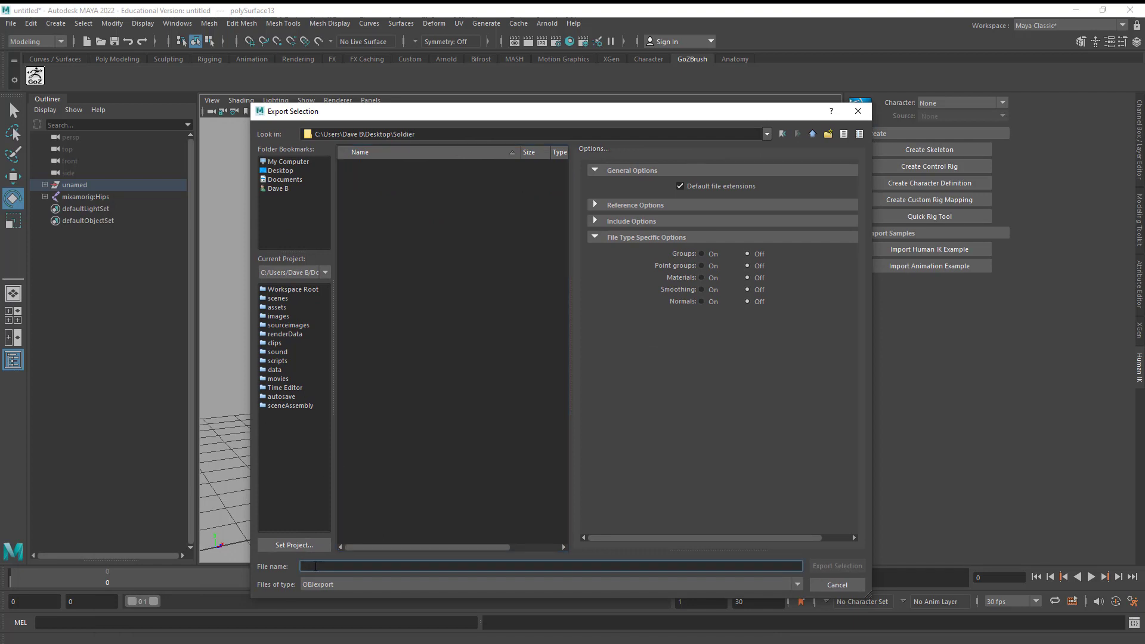
text(Body)
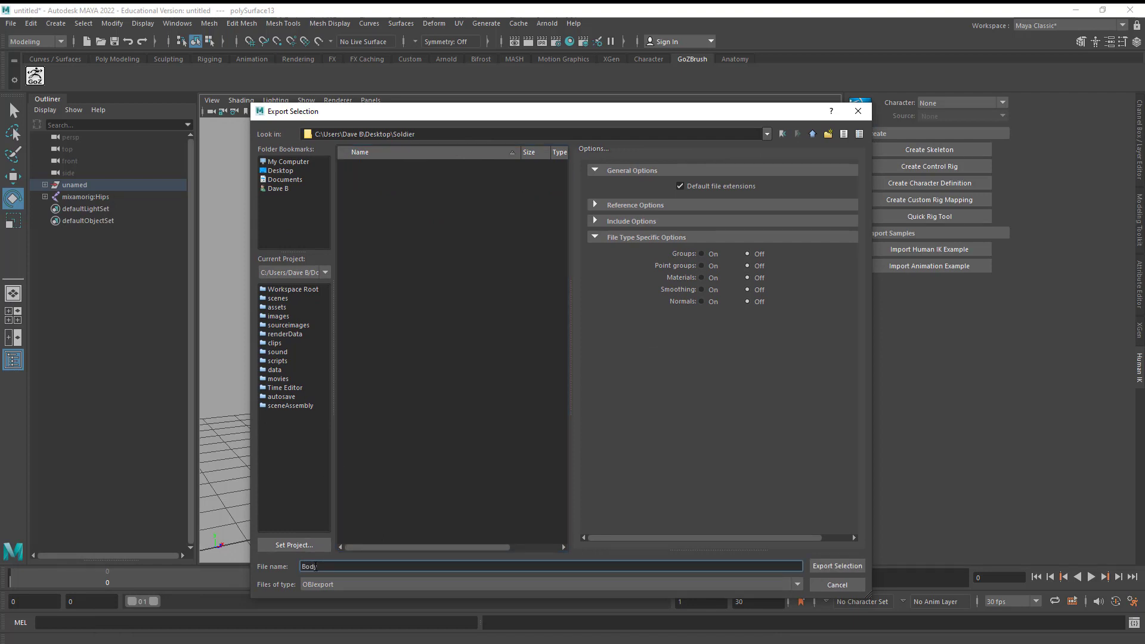
click(837, 566)
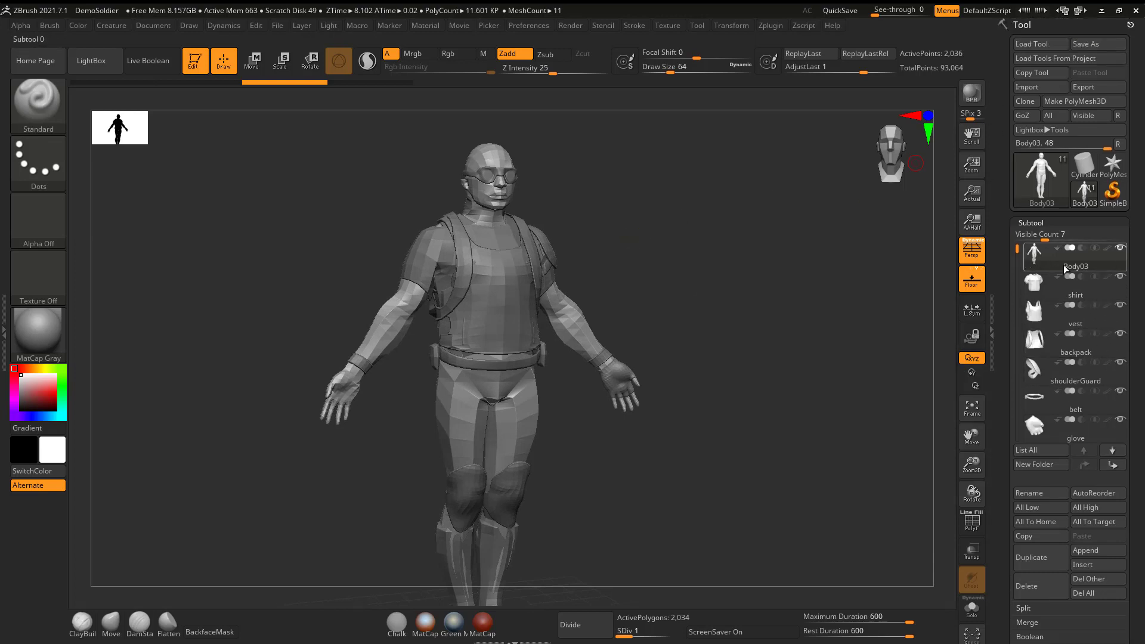
mouse_move(1027, 86)
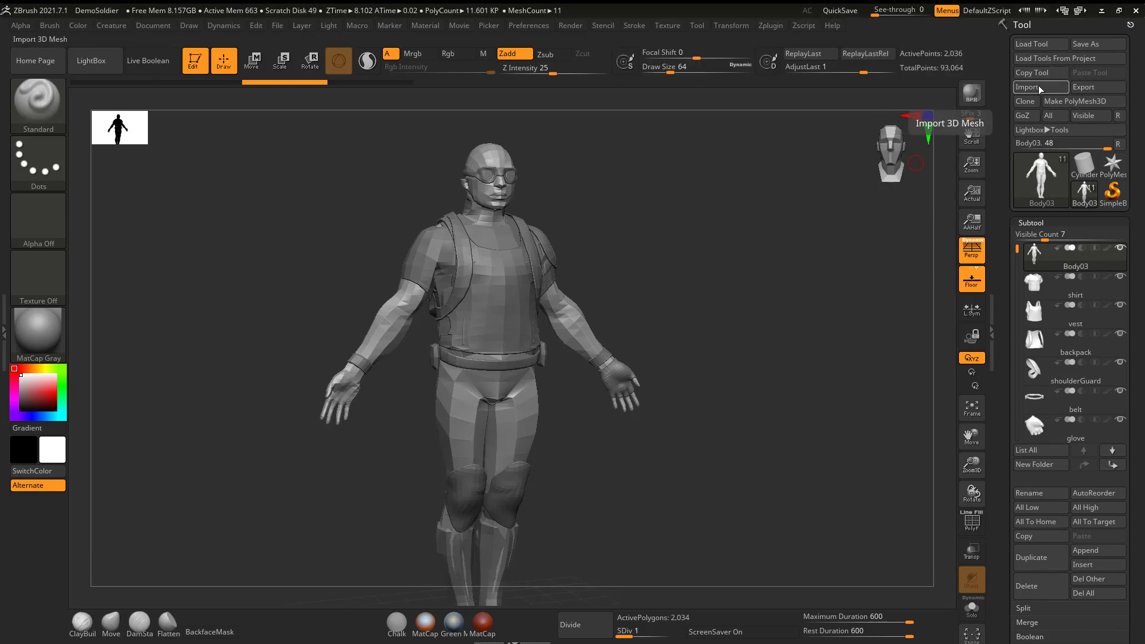
Import Body.obj from the Soldier folder into the Body03 subtool.
click(1028, 87)
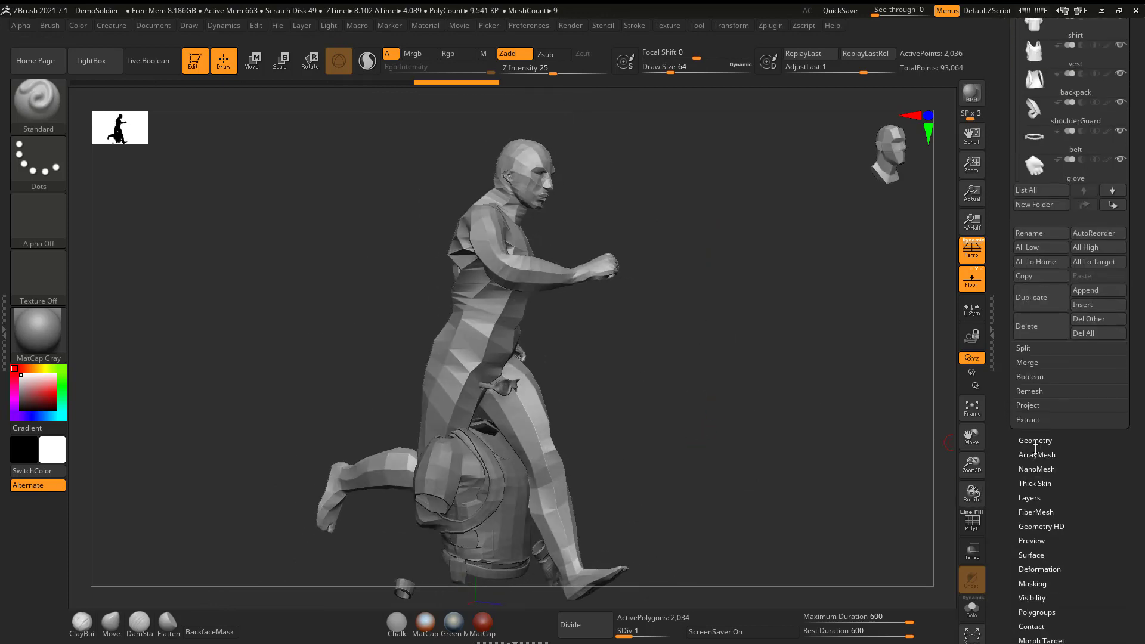
click(1035, 440)
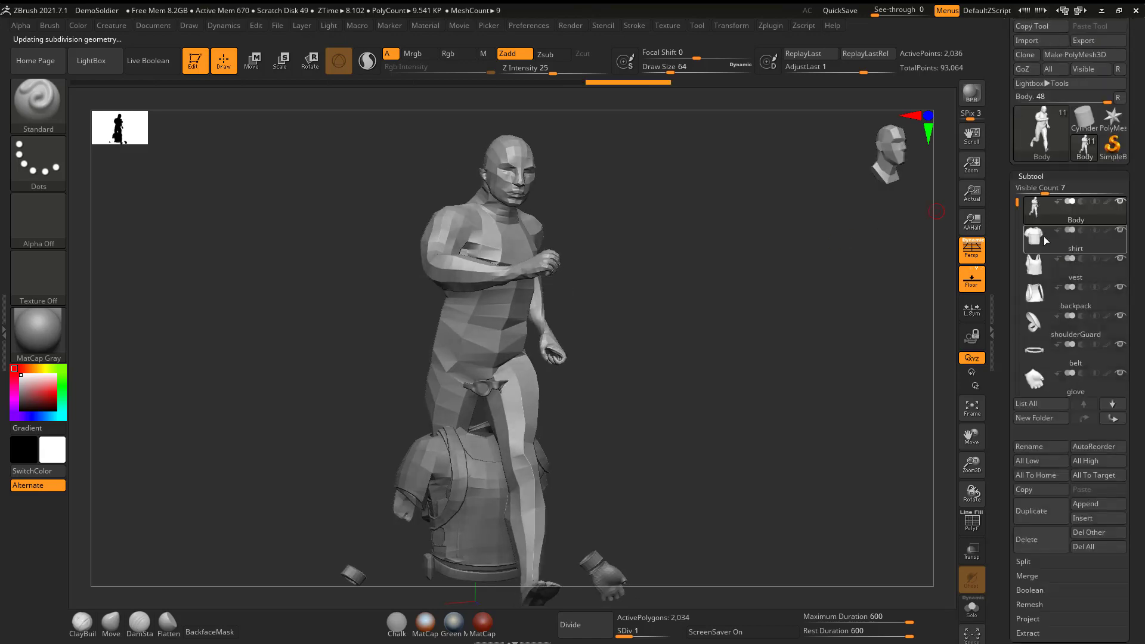
Import 01_Shirt, 02_Vest and 03_Backpack into their matching shirt, vest and backpack subtools.
click(1074, 238)
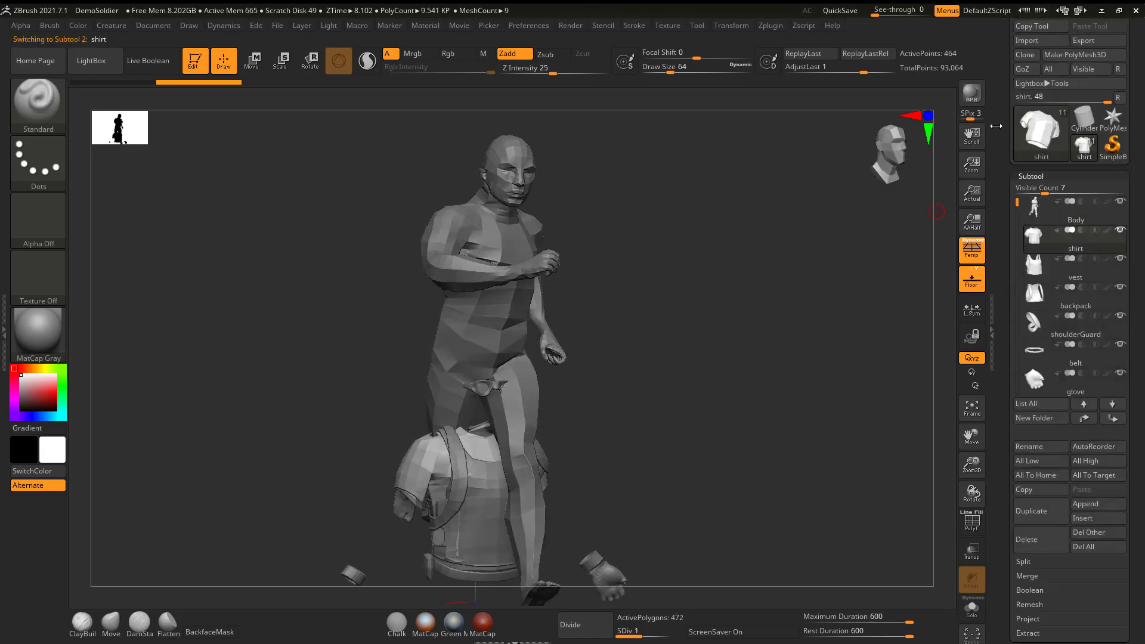
click(1026, 88)
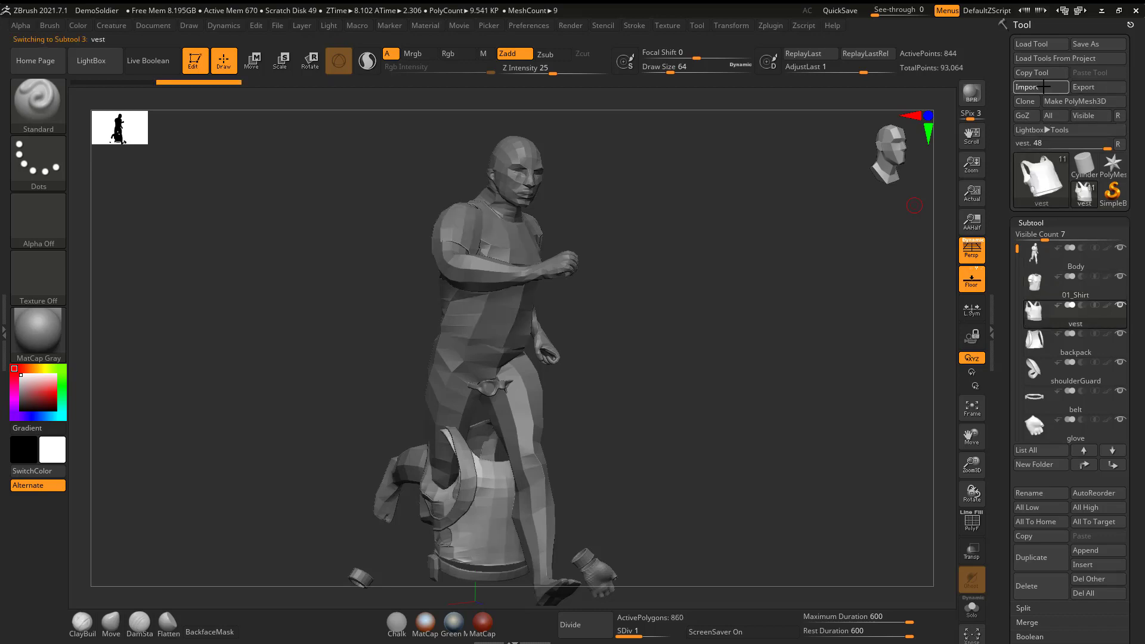
click(1026, 87)
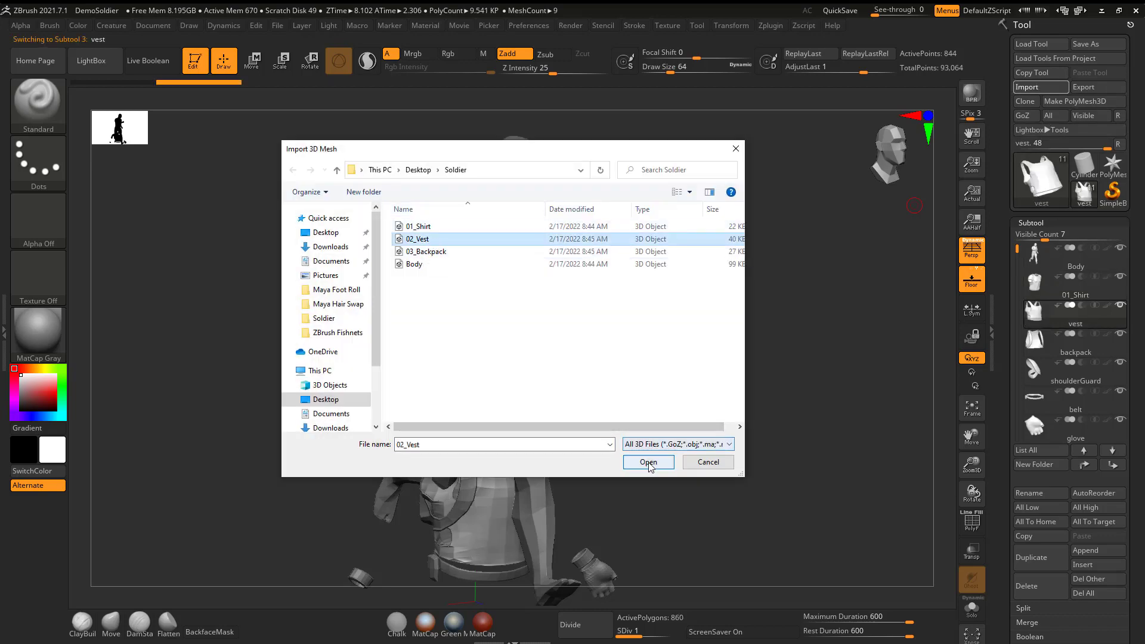
click(646, 462)
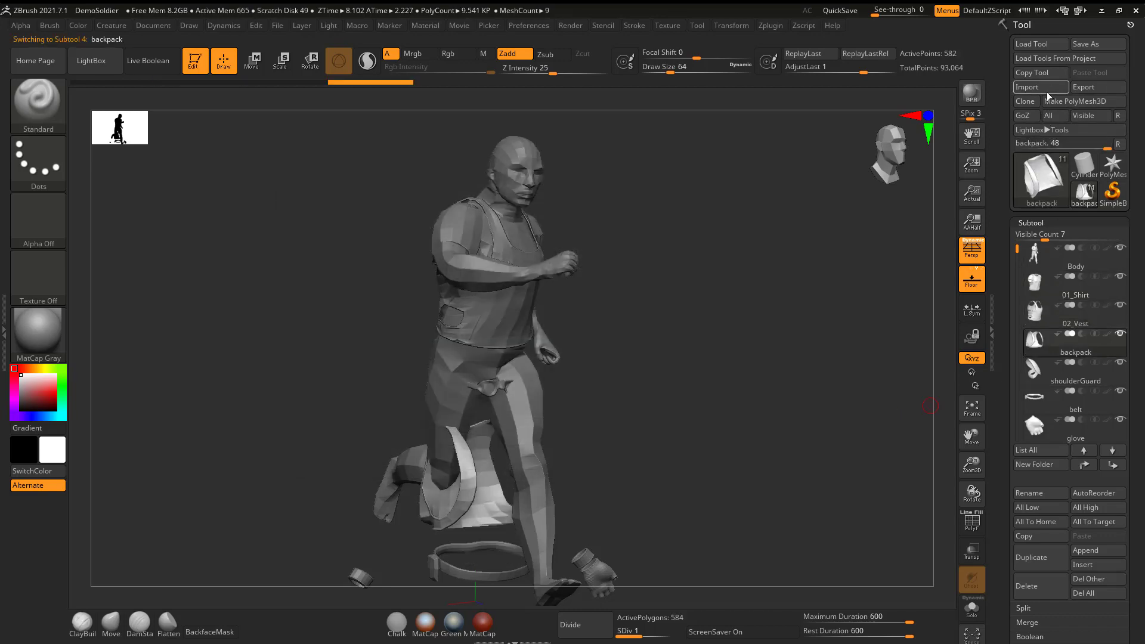
click(1026, 87)
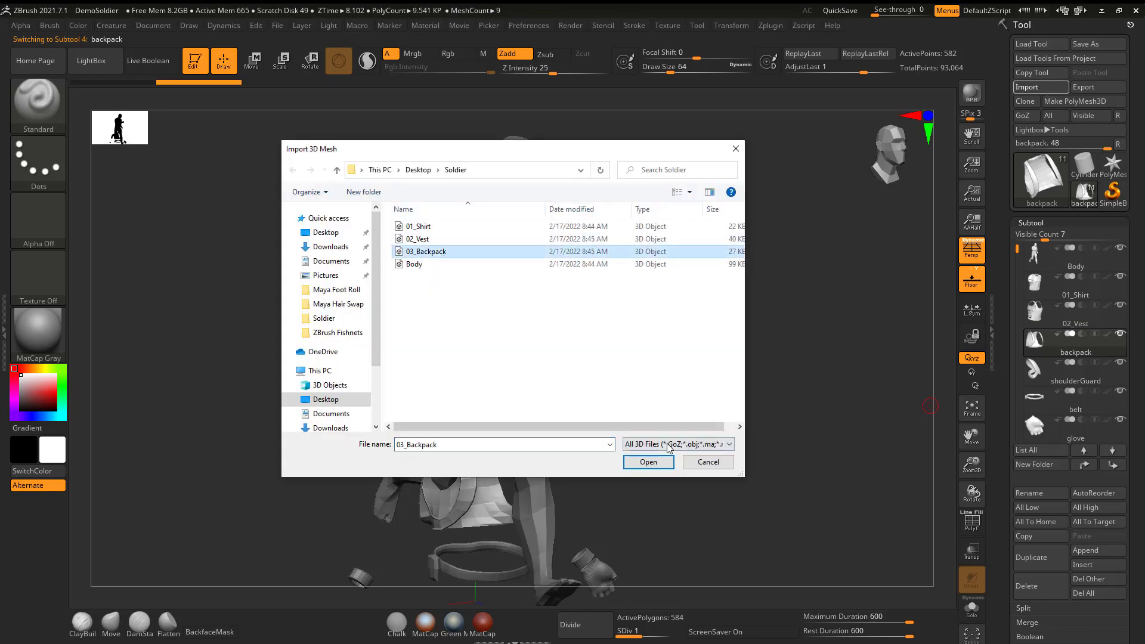
click(647, 462)
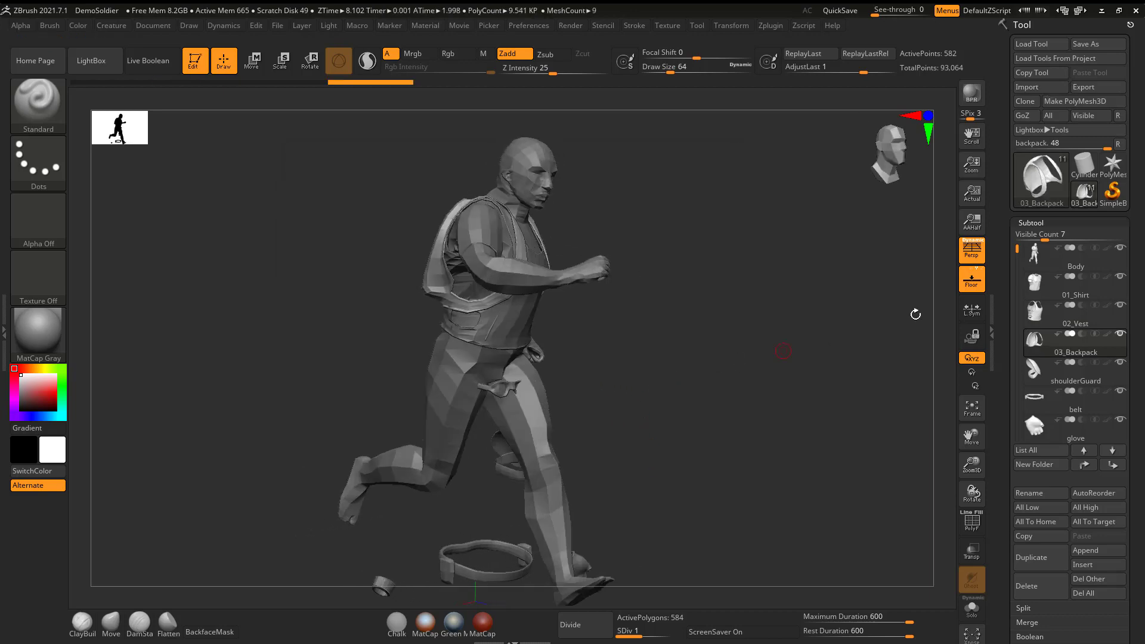
scroll(down, 3)
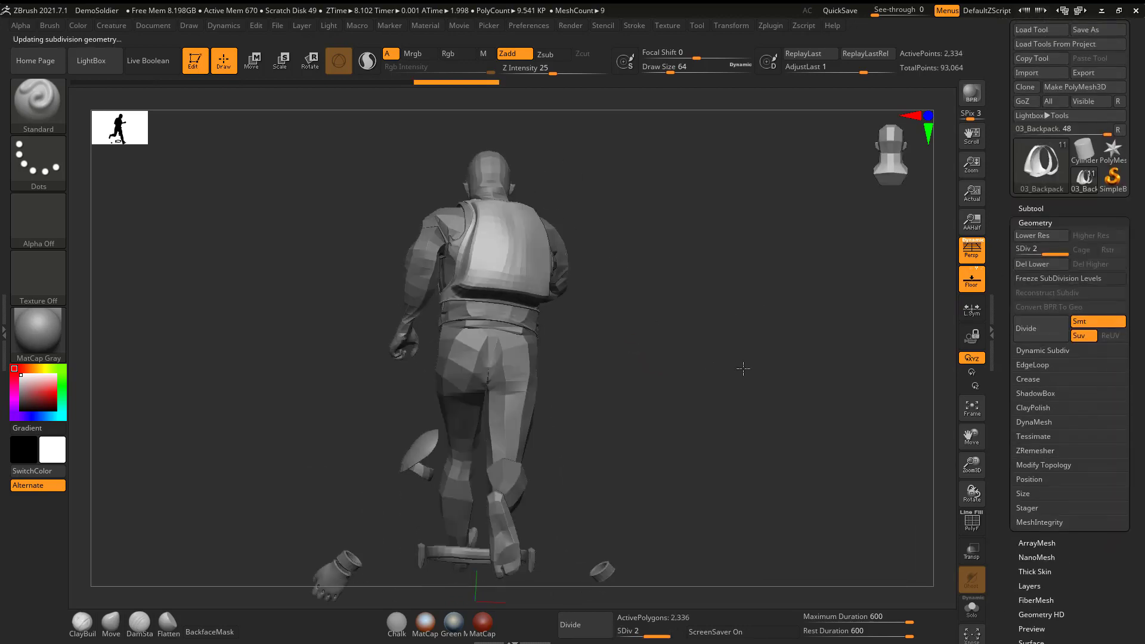
Step up subdivision levels in Tool > Geometry to reproject the sculpted detail.
click(1034, 264)
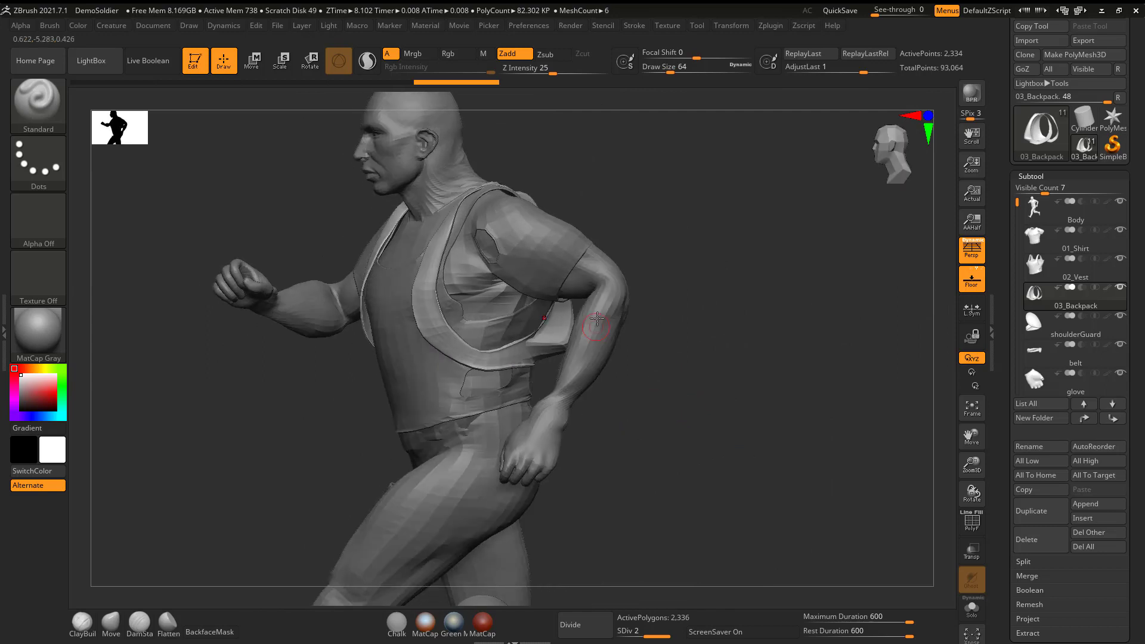
mouse_move(610, 294)
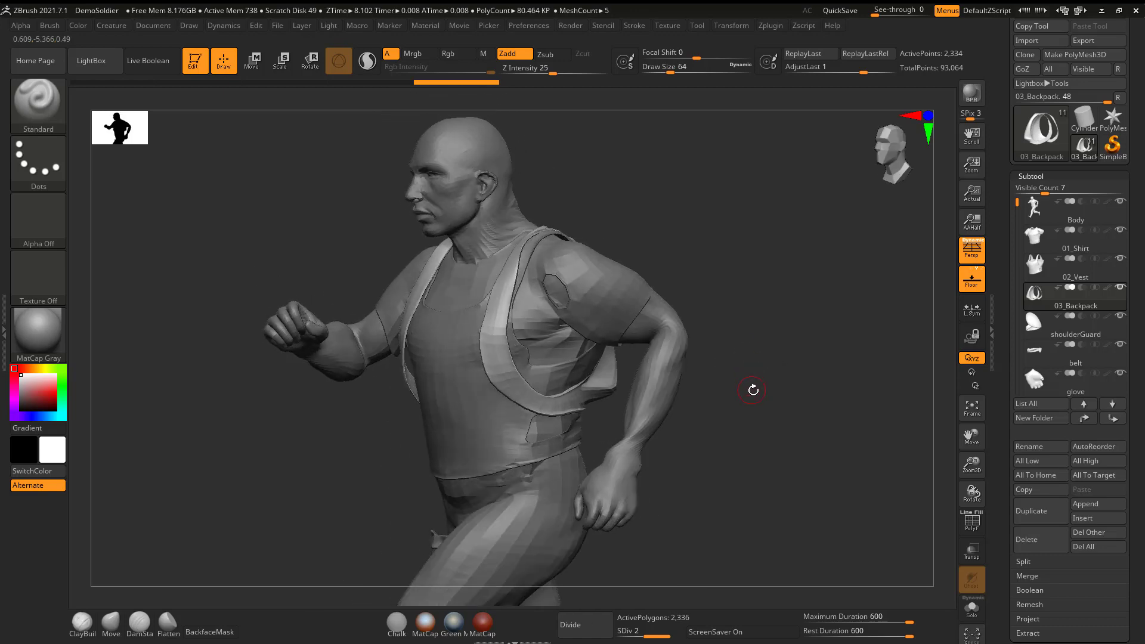
mouse_move(749, 378)
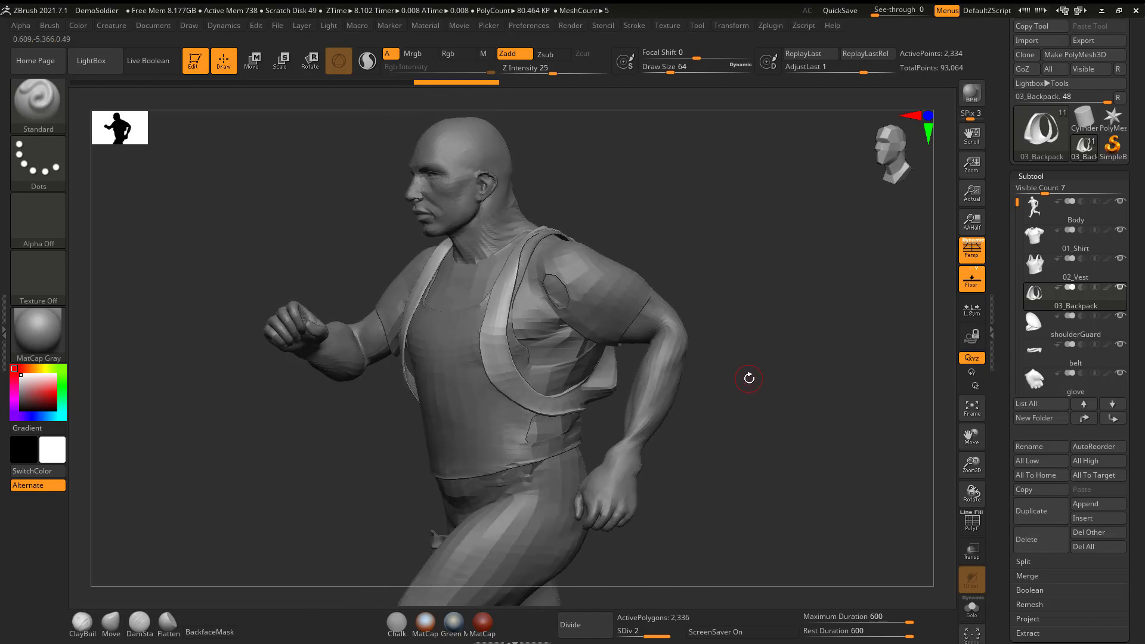